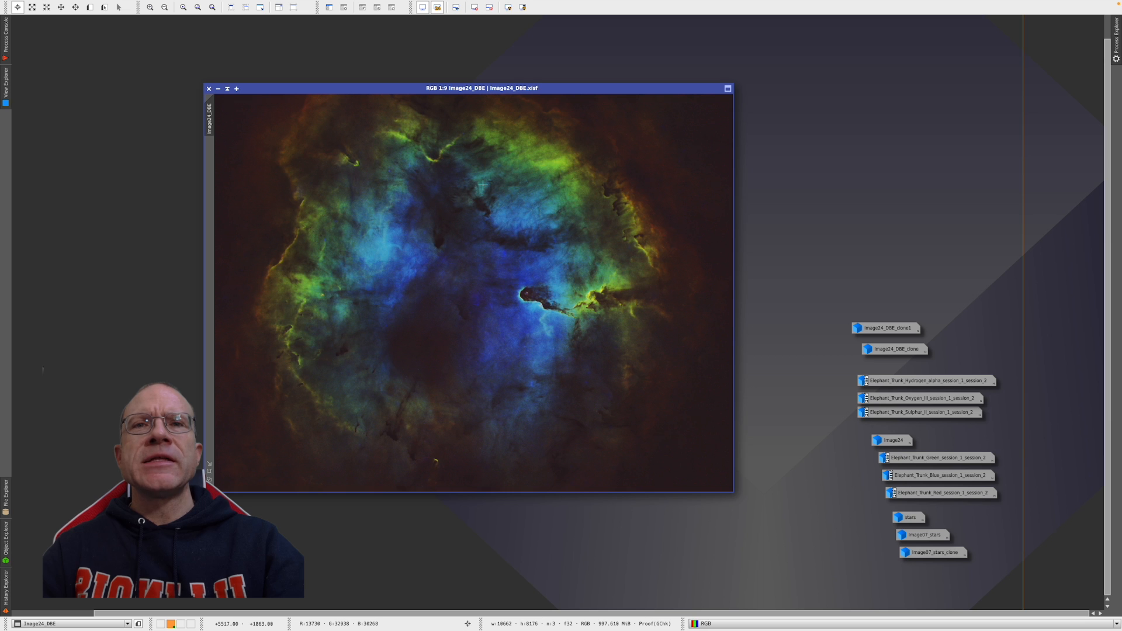
mouse_move(310, 391)
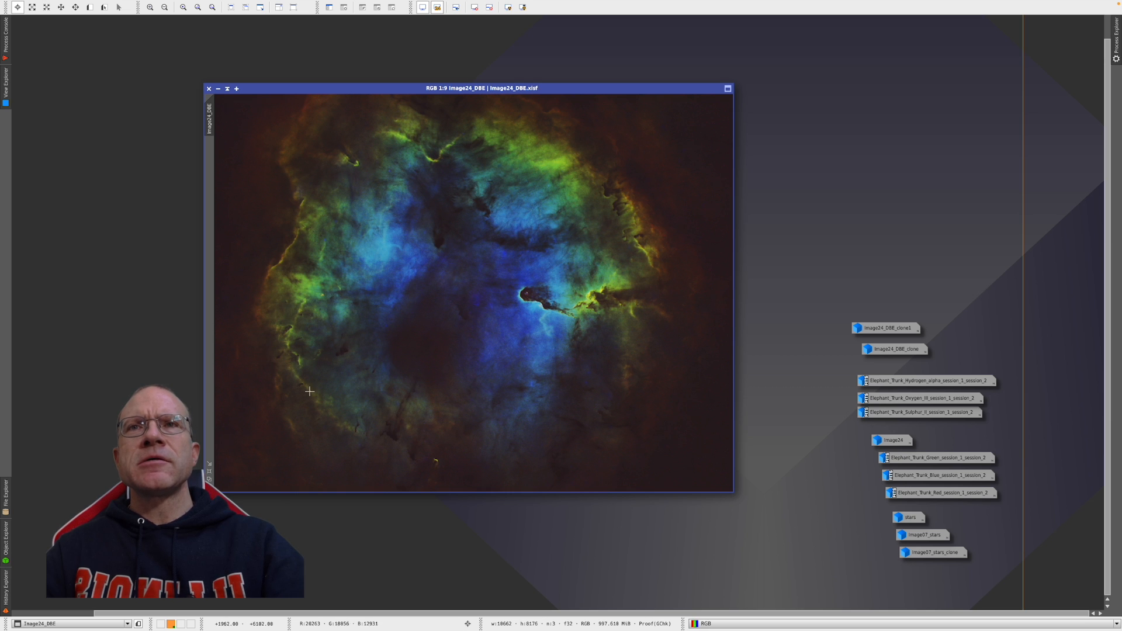
mouse_move(685, 194)
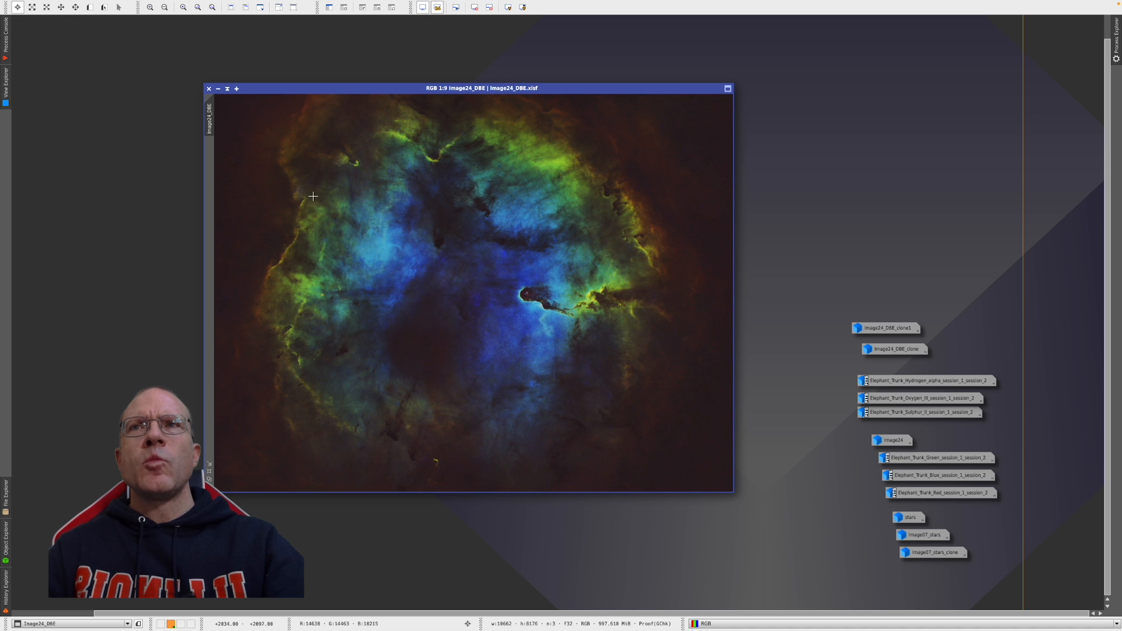
mouse_move(236, 96)
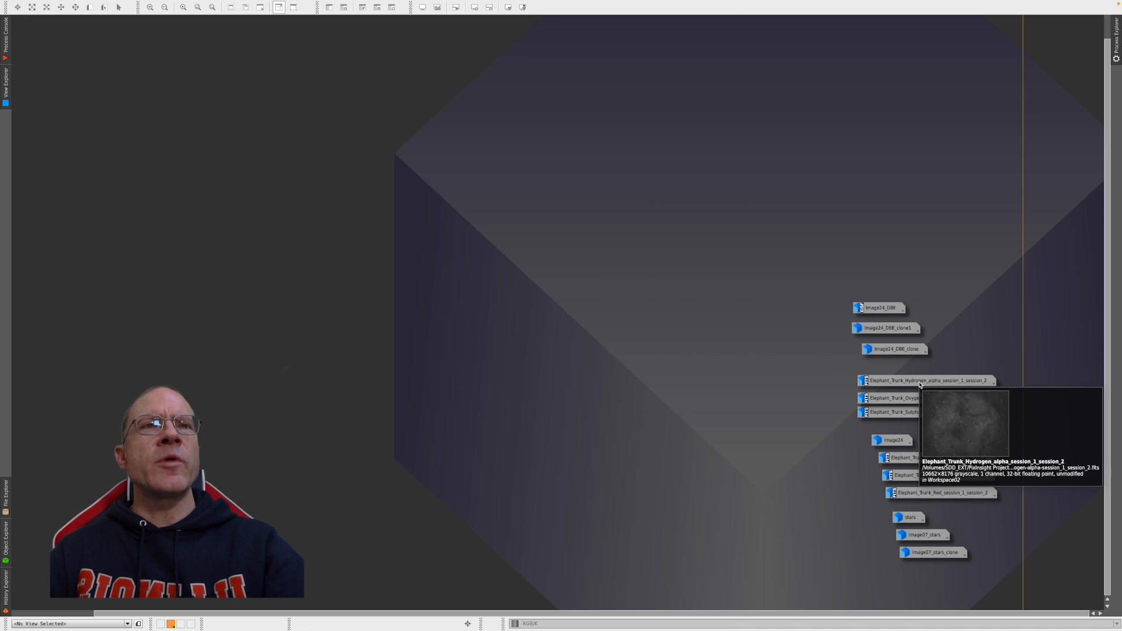
- Restore the Elephant Trunk H-alpha, O III and S II master frames from their icons
double_click(920, 381)
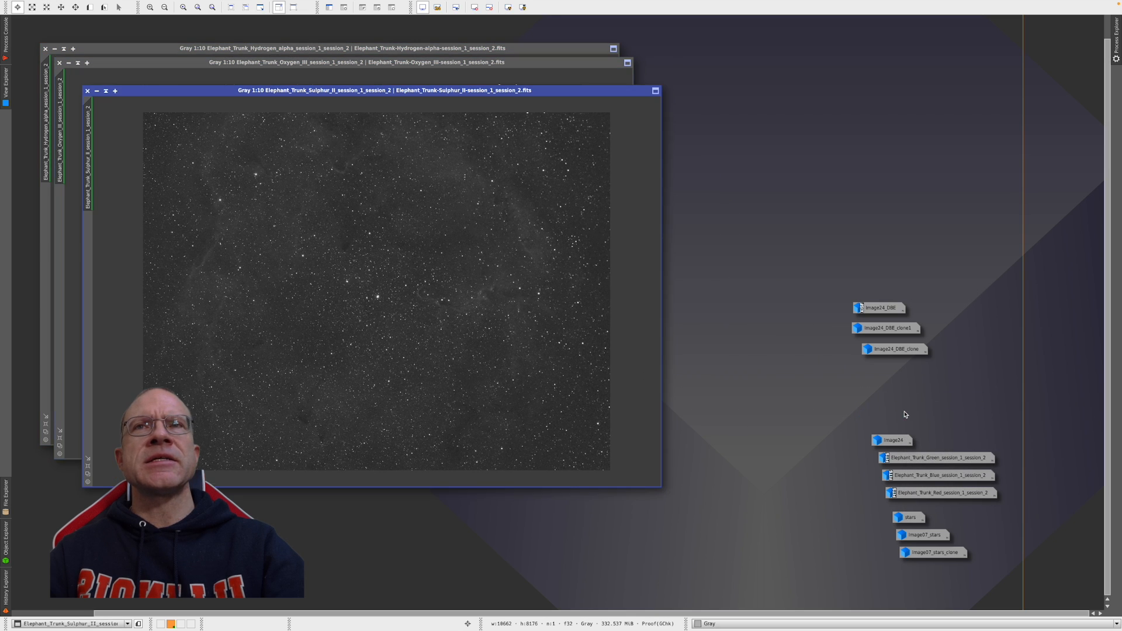
mouse_move(624, 193)
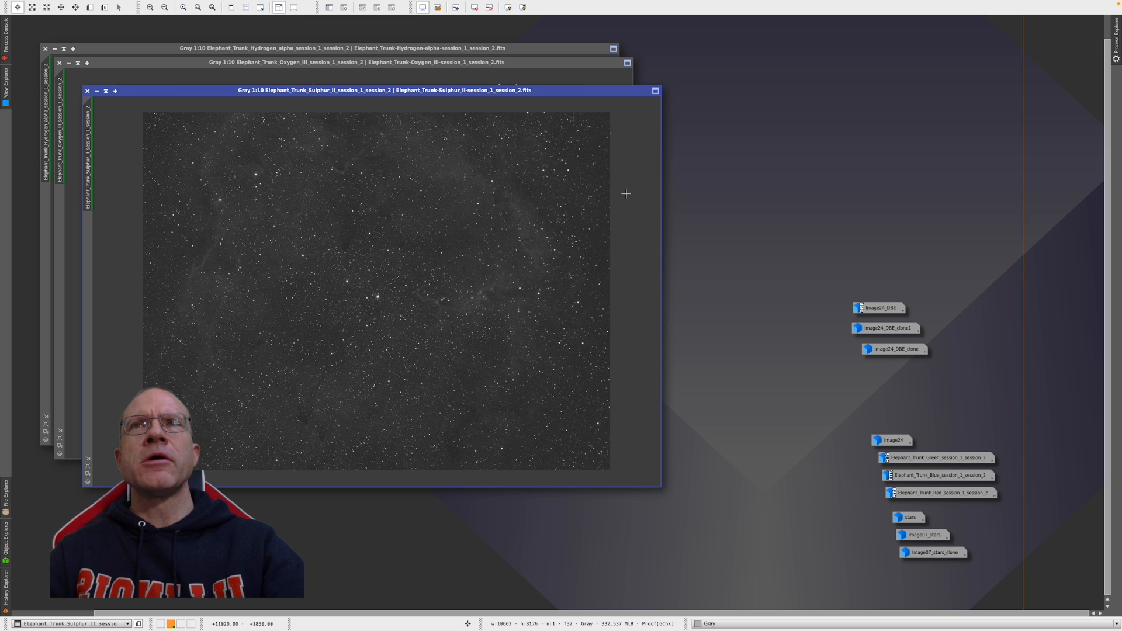
- Combine S II, H-alpha and O III as R, G and B with ChannelCombination
left_click(209, 5)
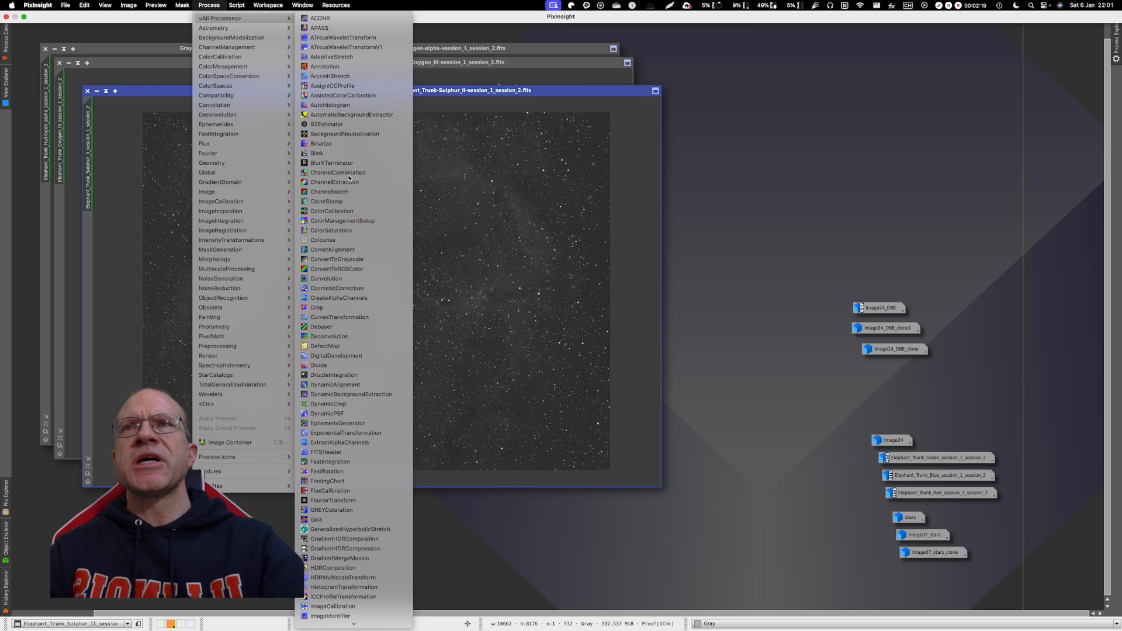
left_click(339, 172)
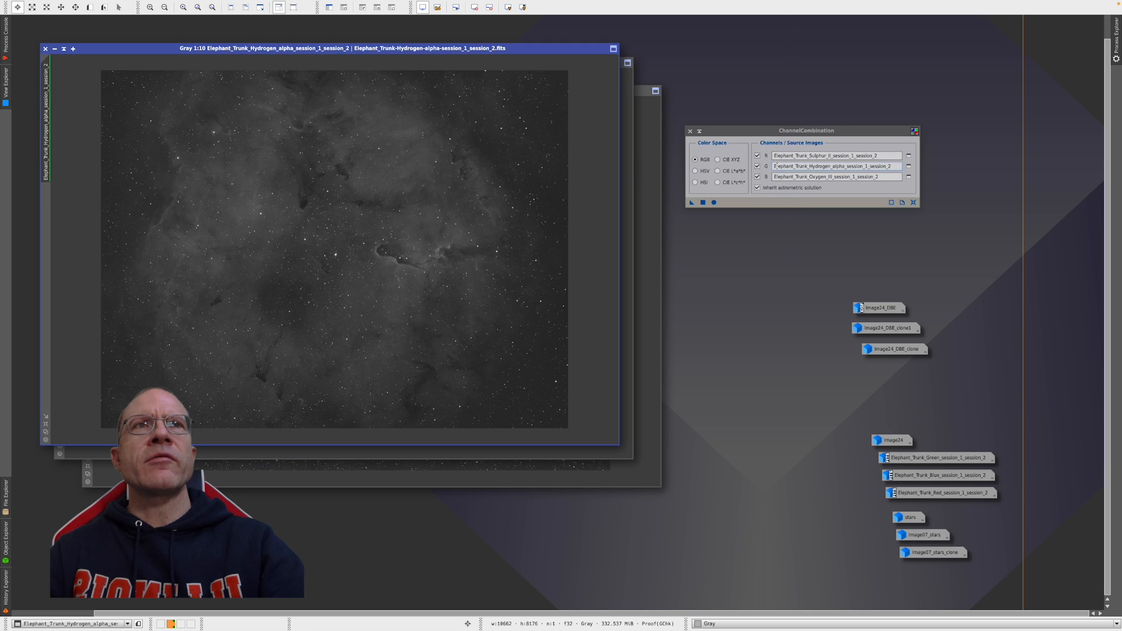
left_click(692, 202)
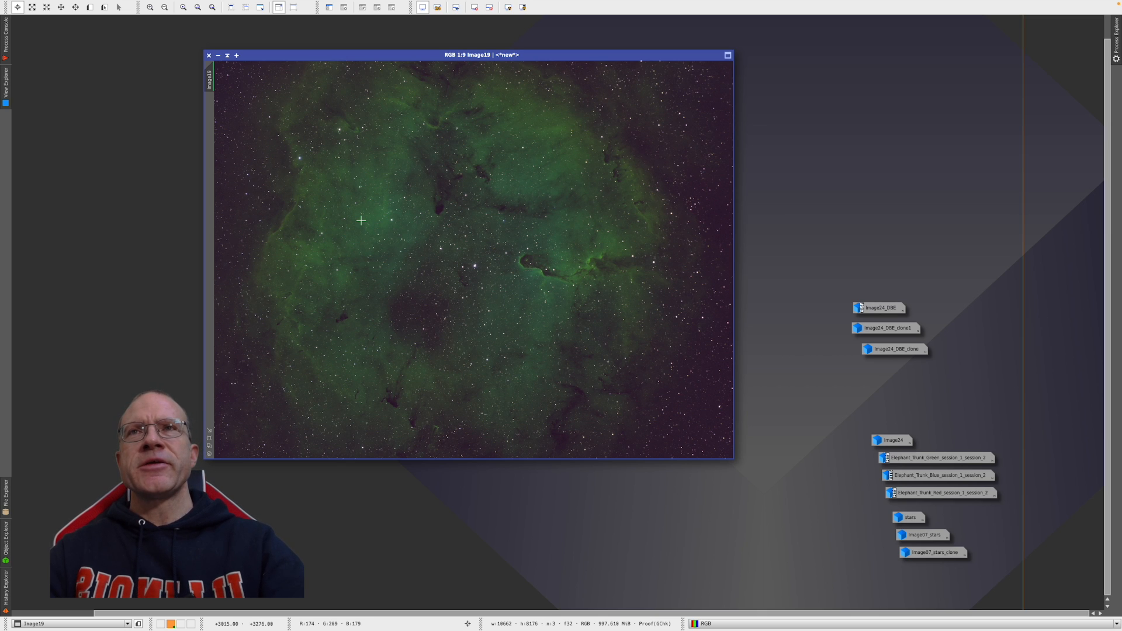
mouse_move(393, 235)
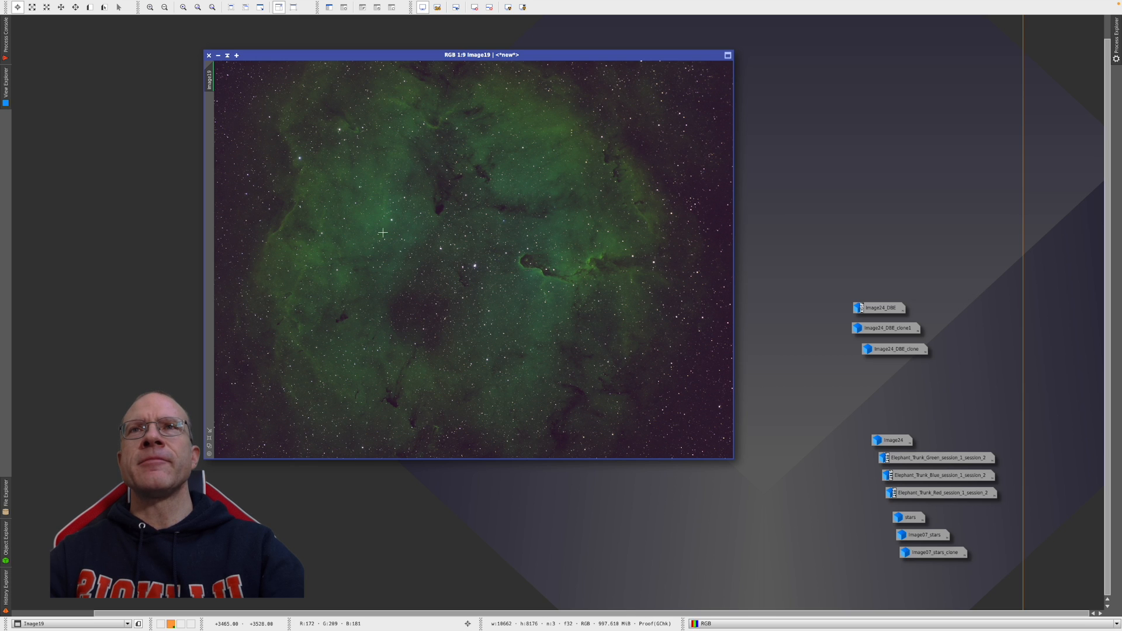
- Run AutoLinearFit on Image19 using the lowest-mean channel as reference
left_click(234, 5)
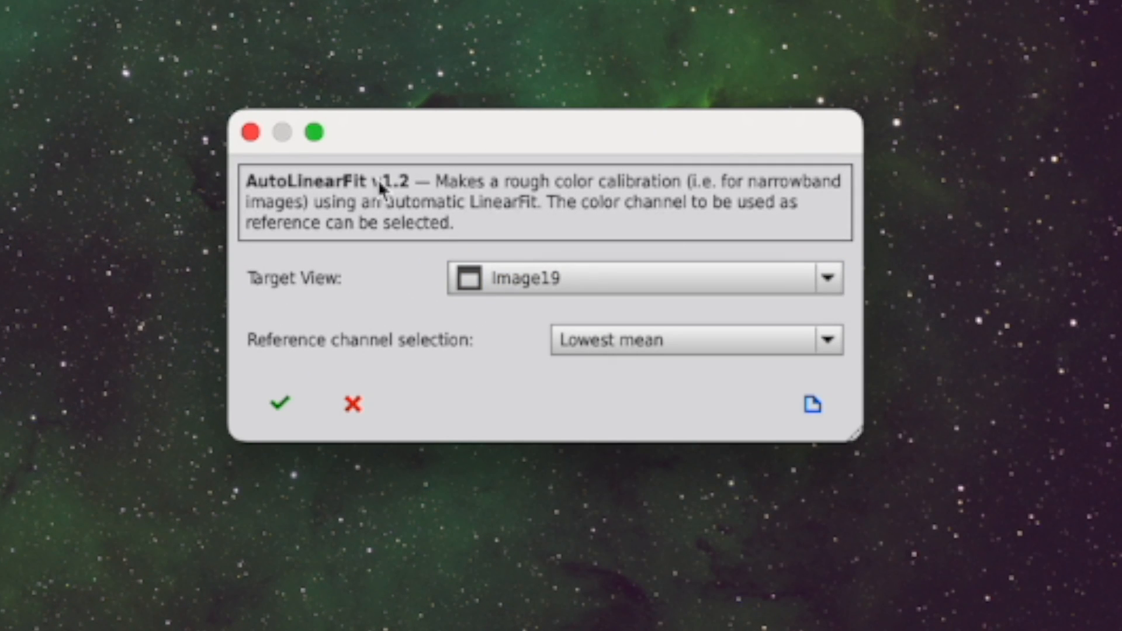
left_click(693, 340)
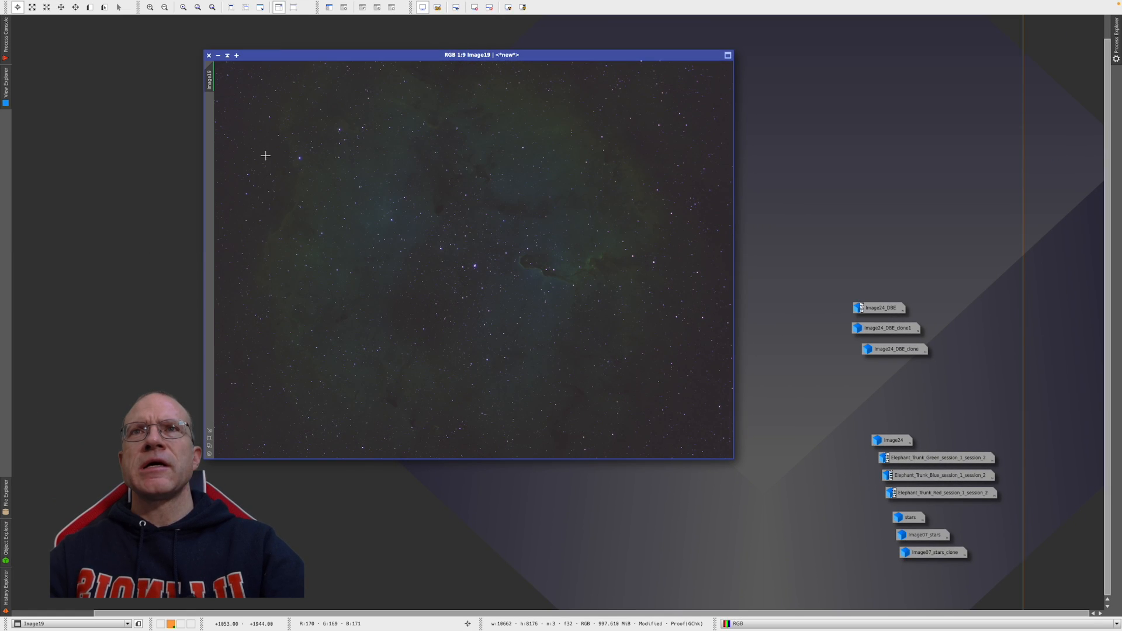
left_click(506, 8)
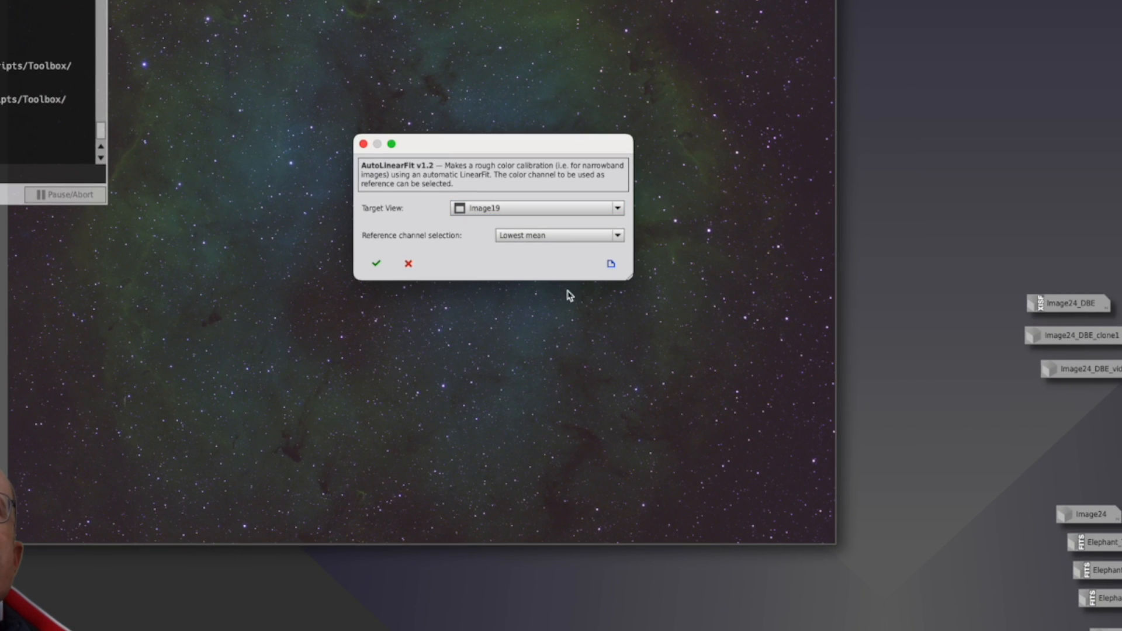
left_click(610, 264)
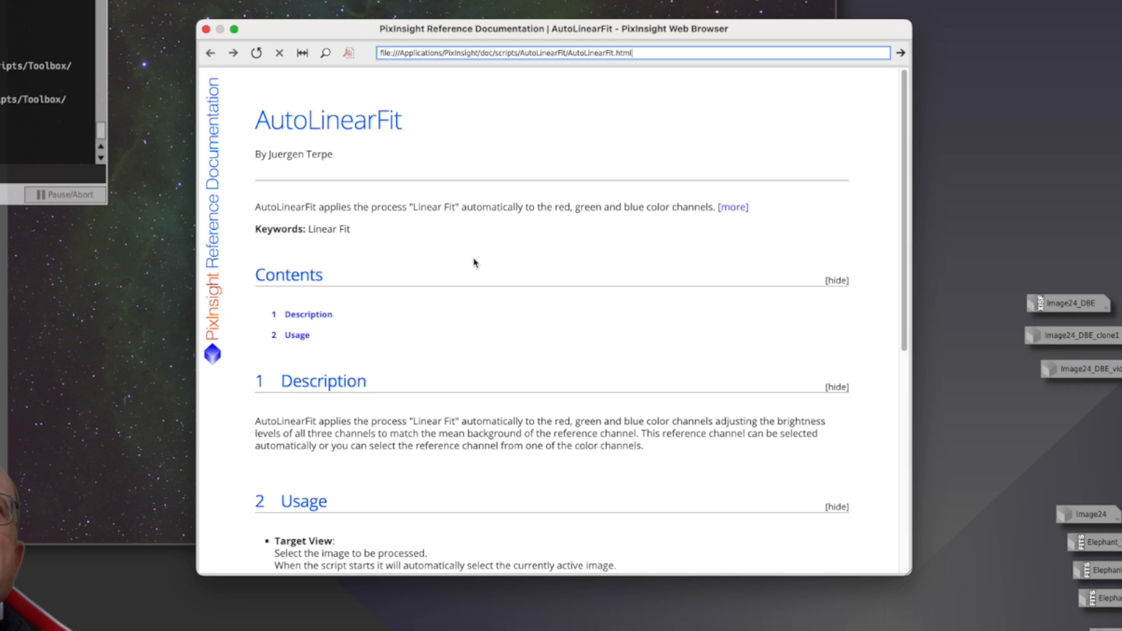
scroll("down", 3)
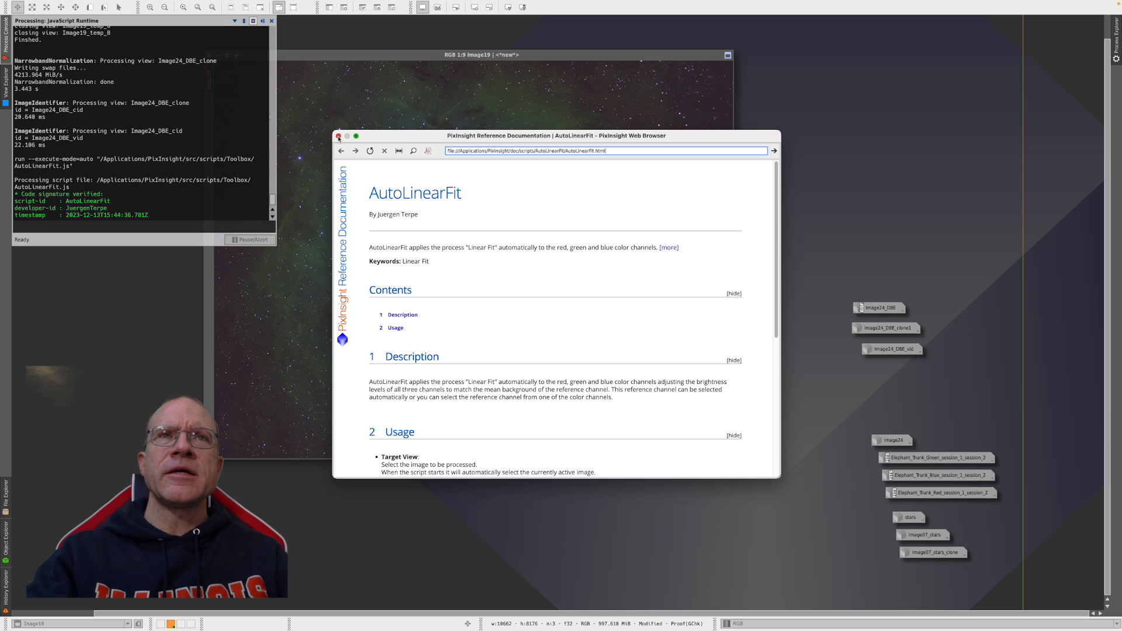
scroll("down", 3)
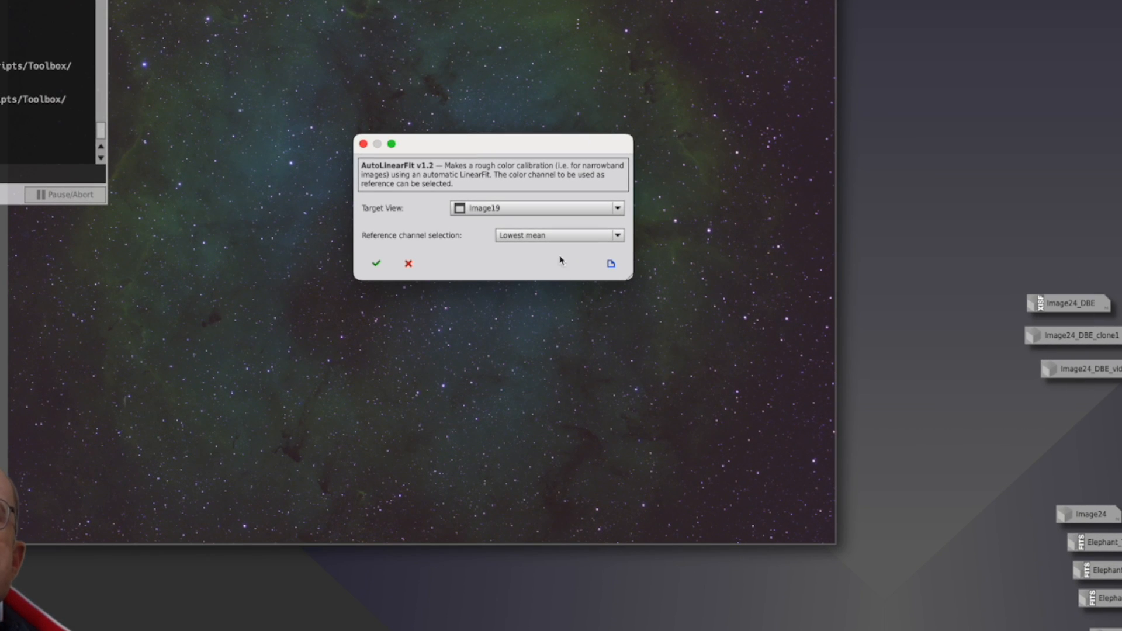
mouse_move(559, 240)
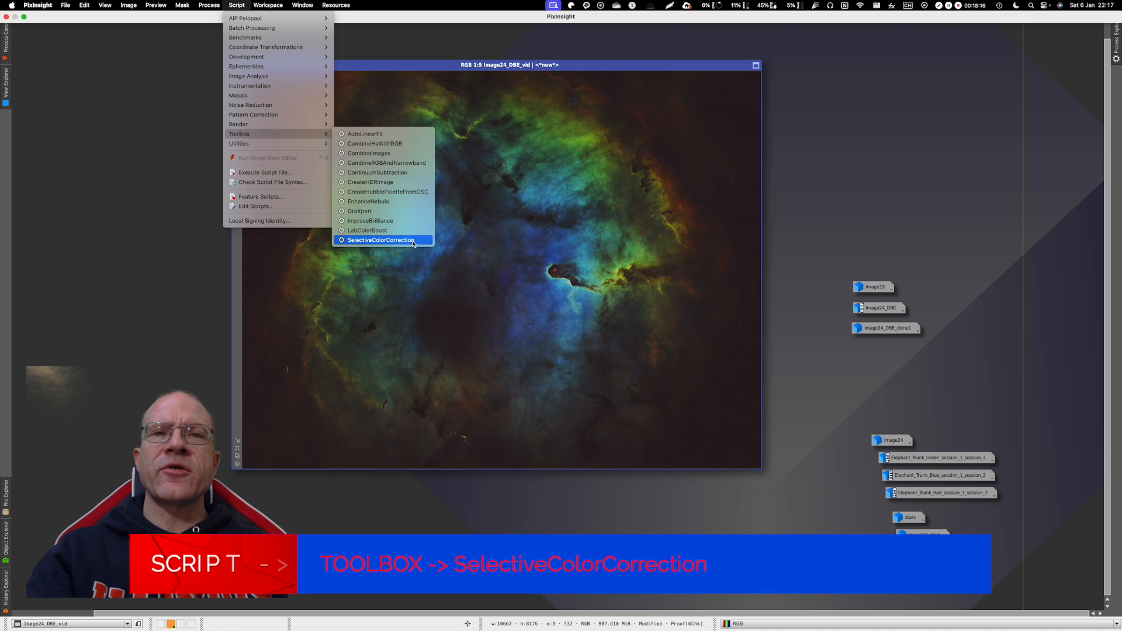
- Launch the SelectiveColorCorrection script on Image24_DBE_vid
left_click(381, 240)
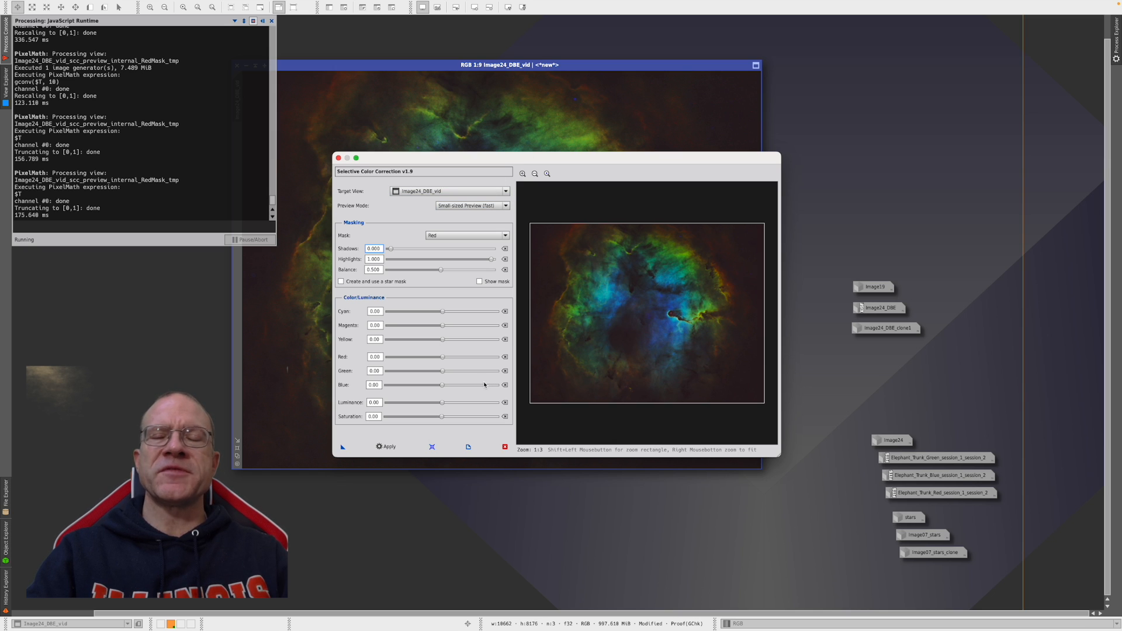
mouse_move(522, 412)
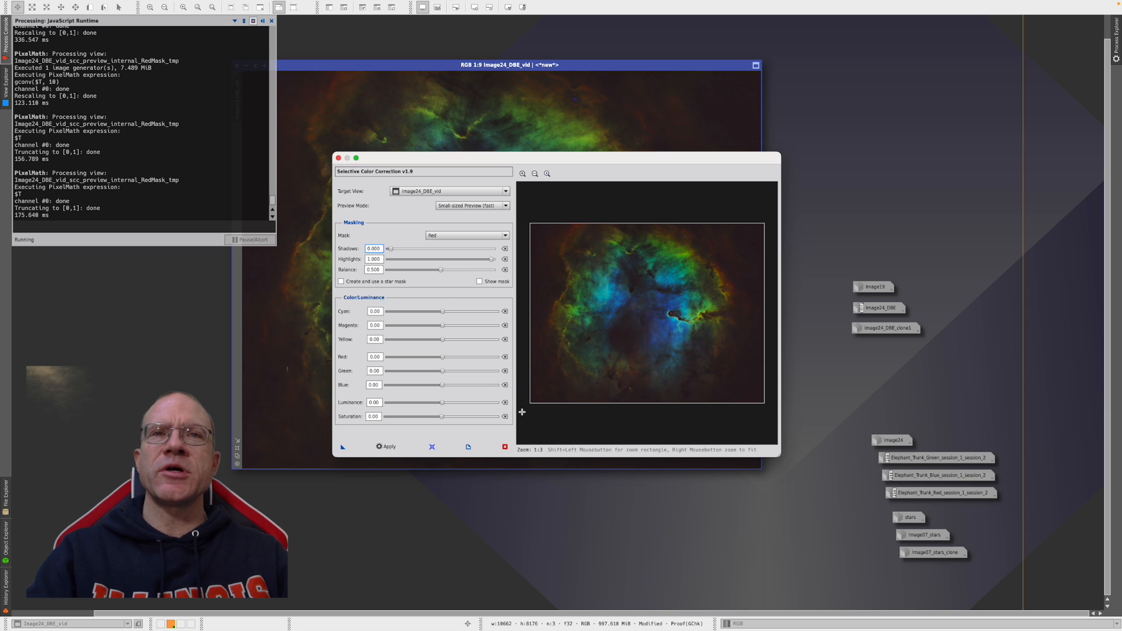
- Apply a +10 red boost under the red mask to Image24_DBE_vid
left_click_drag(424, 171, 597, 176)
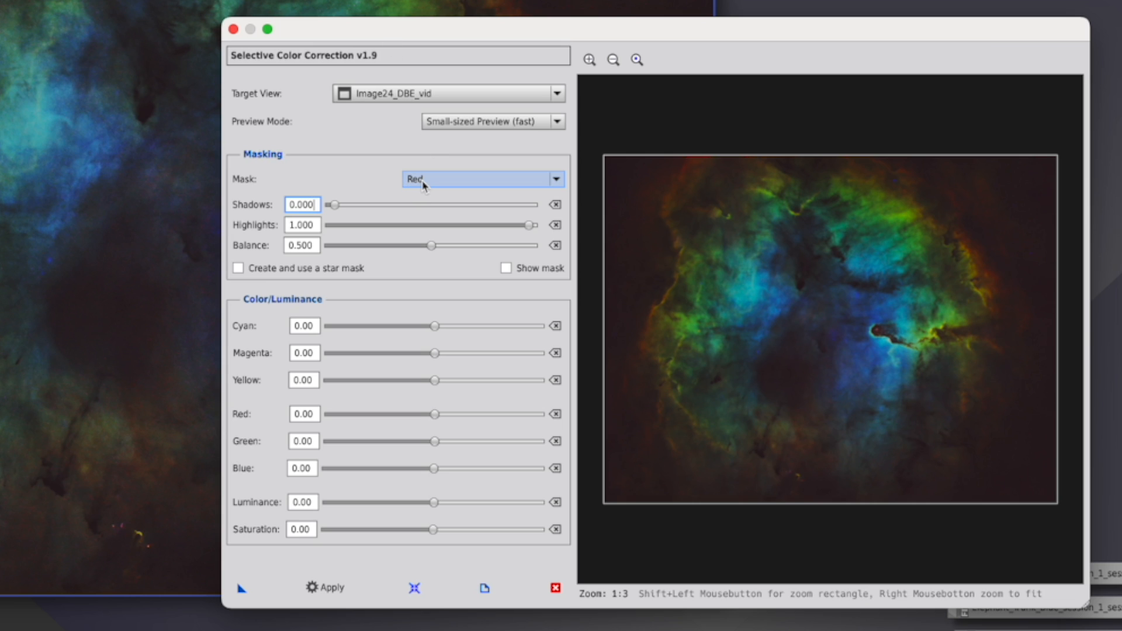
mouse_move(435, 415)
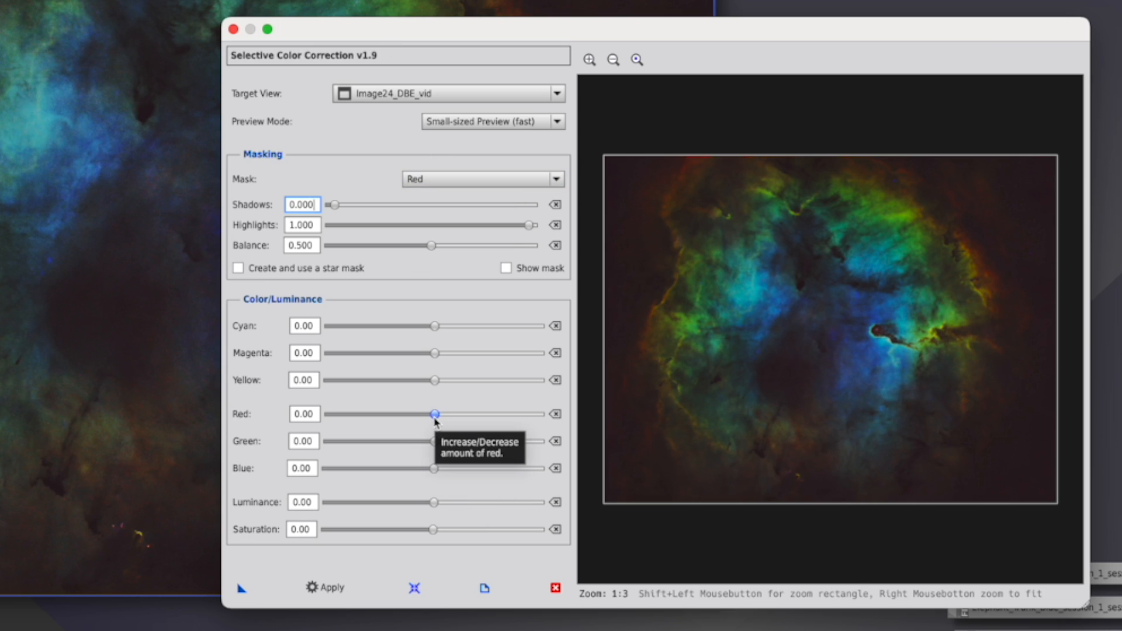
left_click_drag(434, 414, 446, 413)
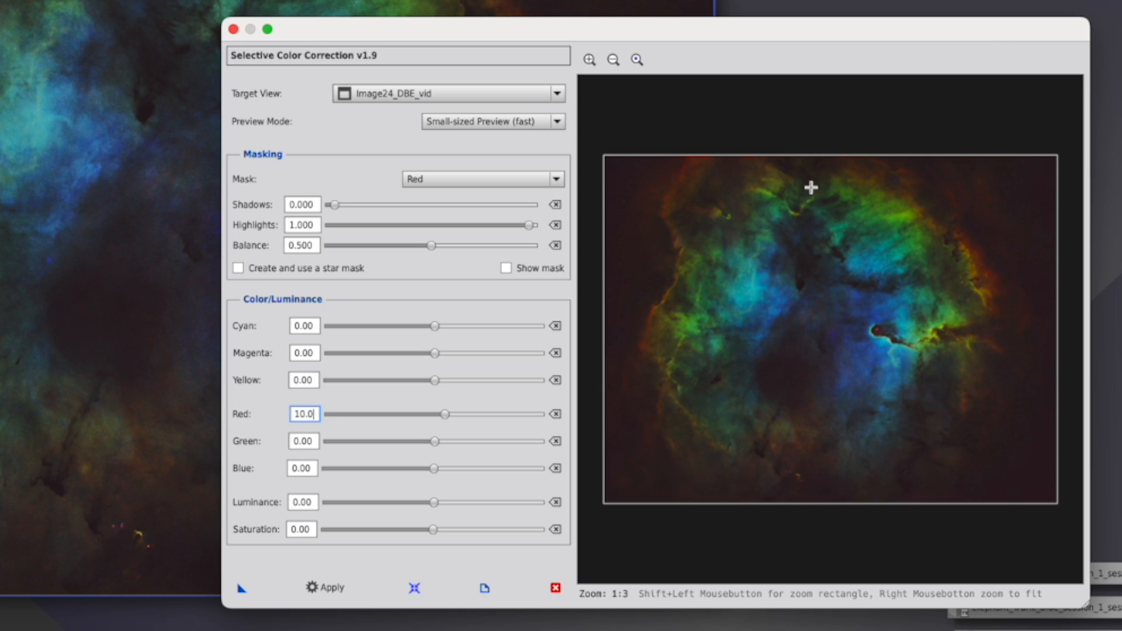
mouse_move(963, 402)
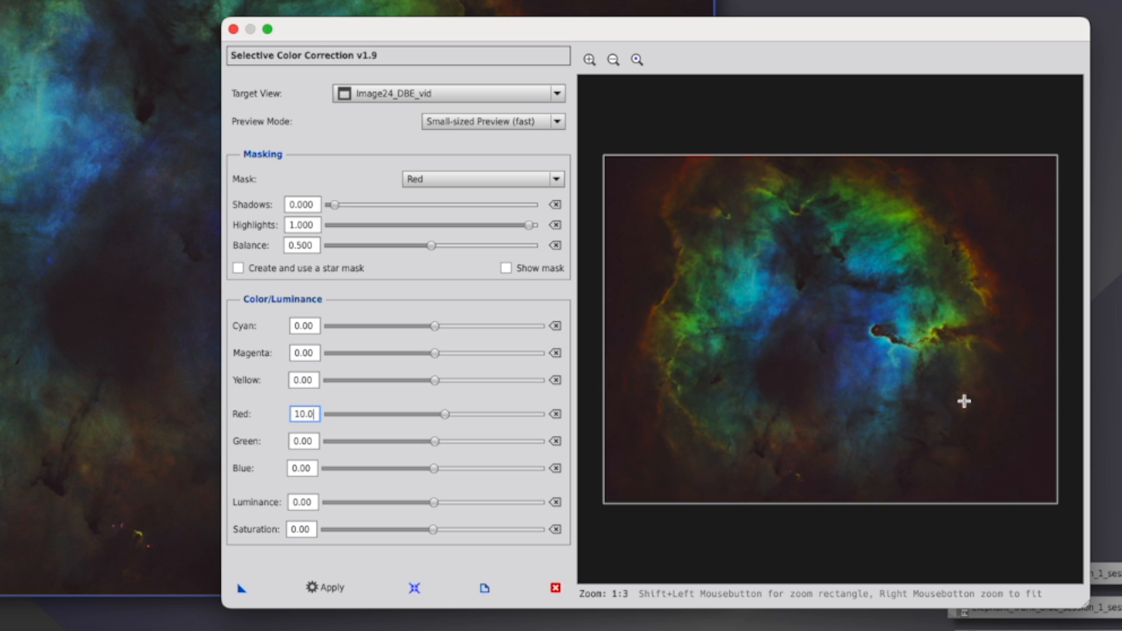
left_click(326, 587)
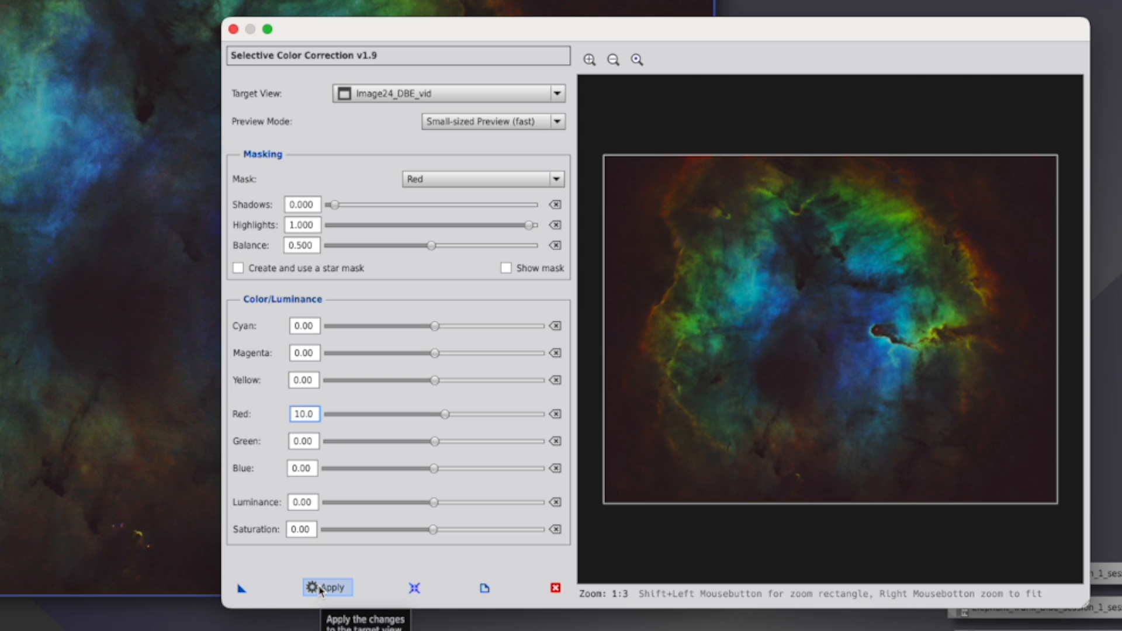
left_click(328, 587)
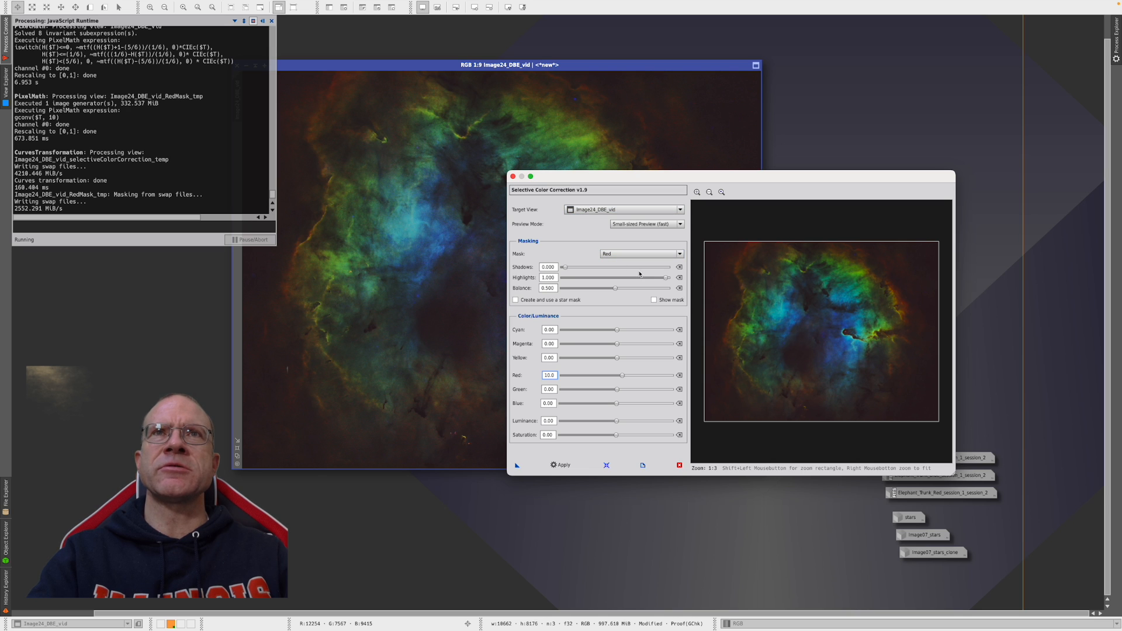
mouse_move(365, 354)
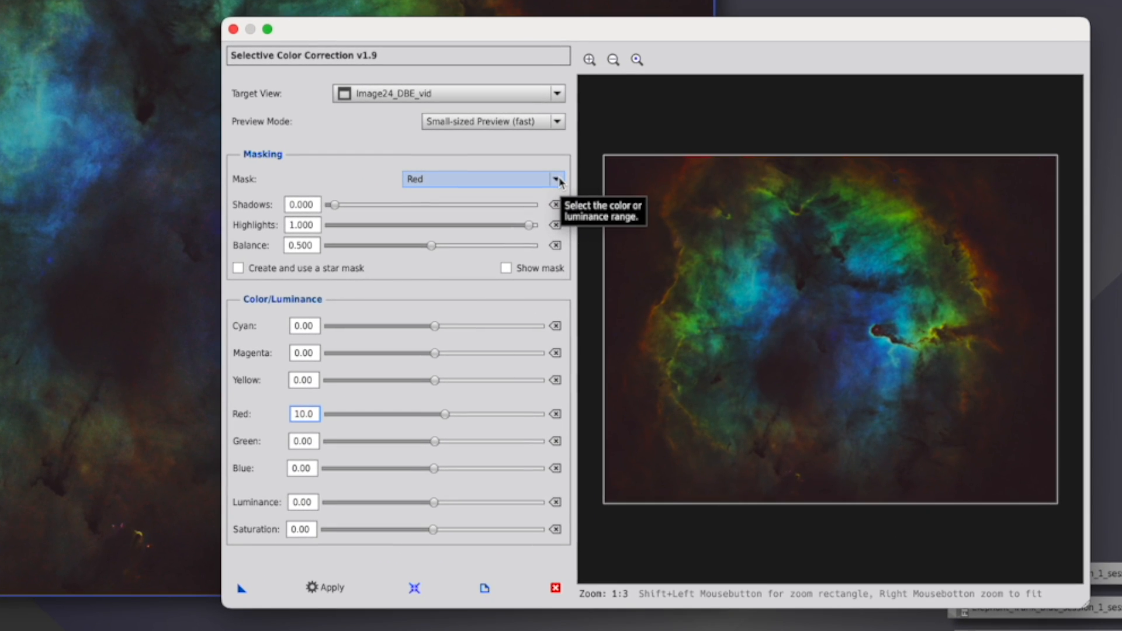
- Apply a Yellow-mask correction of yellow +20, red +8 and green −12
left_click(555, 179)
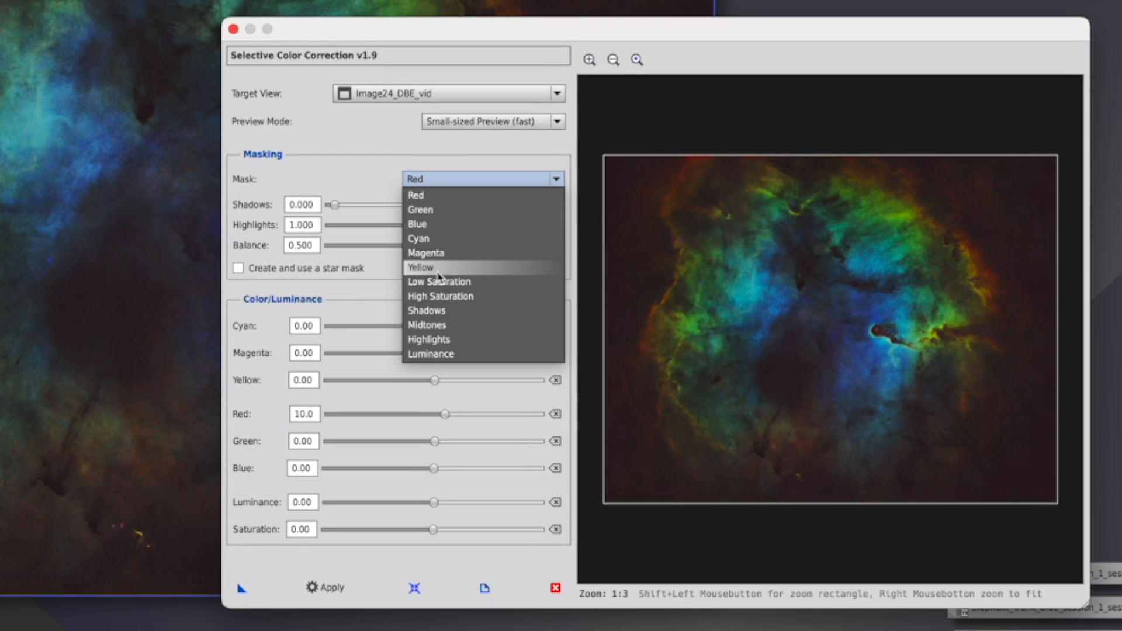
left_click(420, 267)
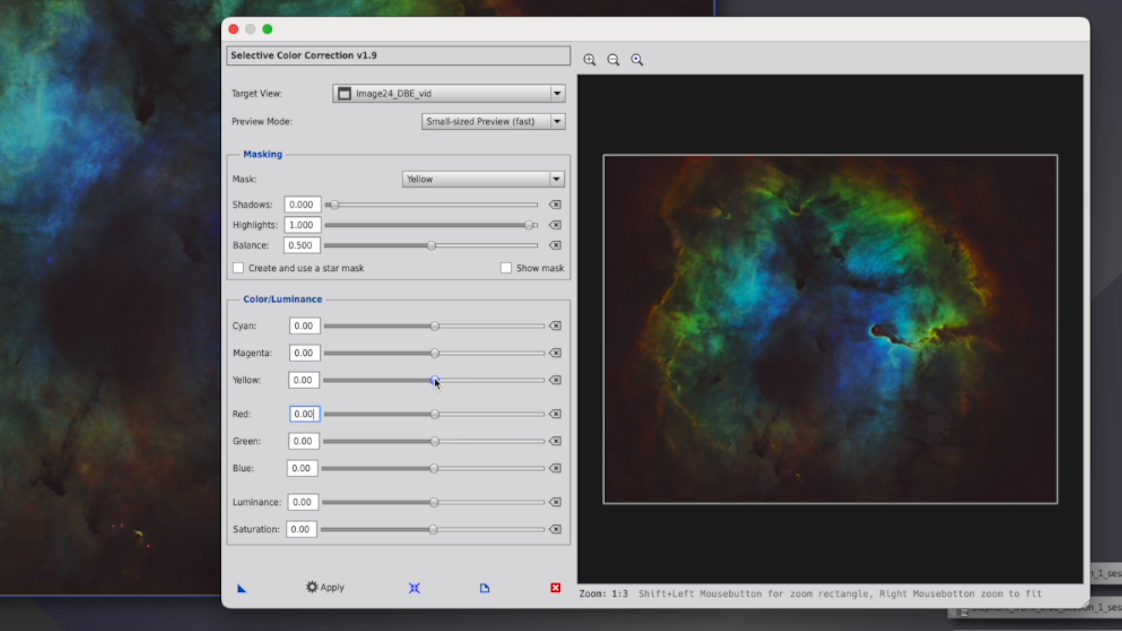
left_click_drag(435, 380, 449, 379)
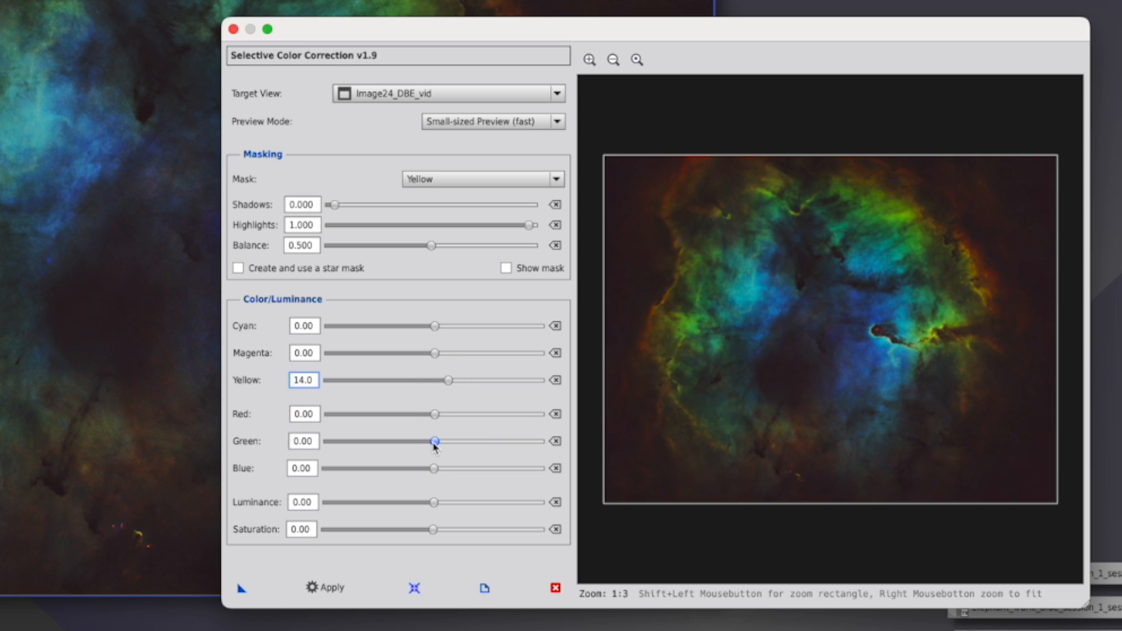
left_click_drag(434, 440, 421, 441)
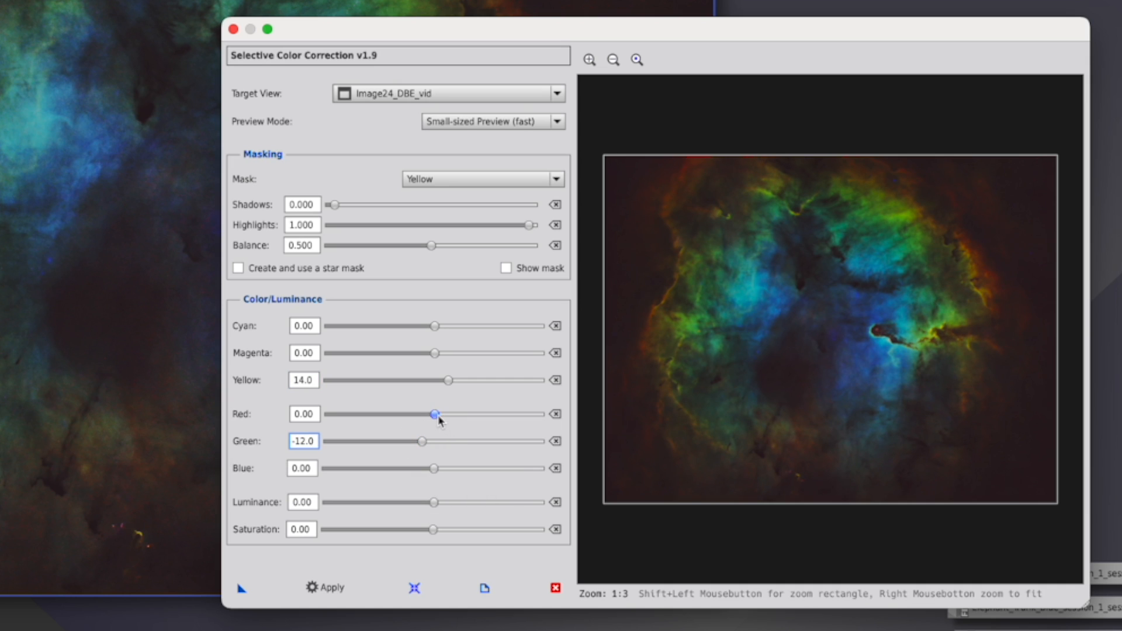
left_click_drag(432, 414, 444, 414)
type("20")
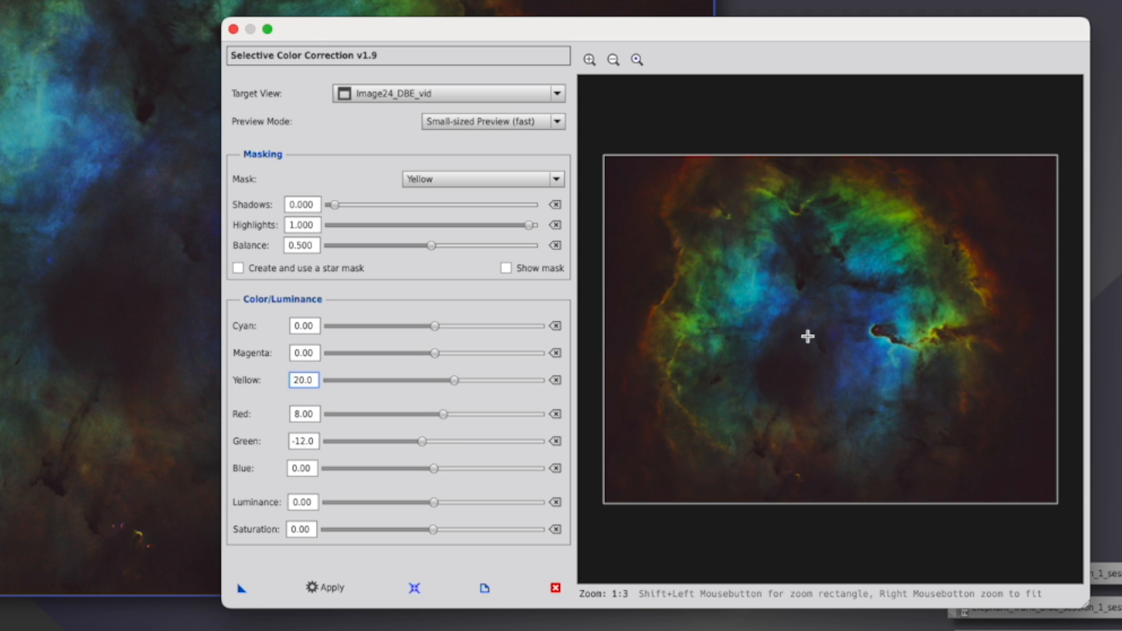
left_click(327, 587)
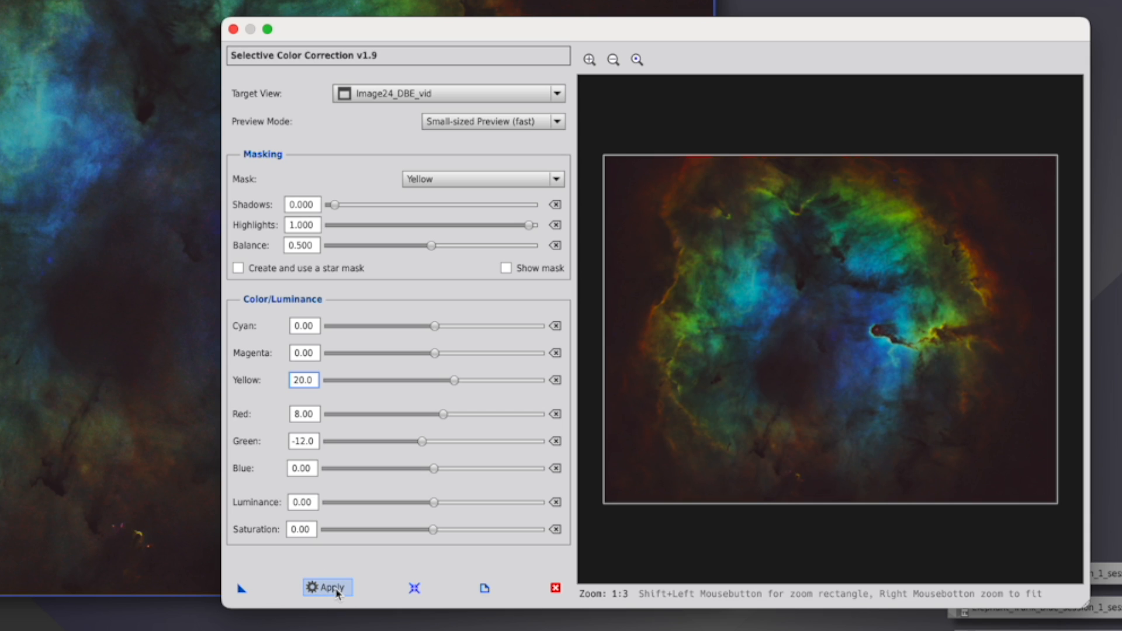
left_click(482, 178)
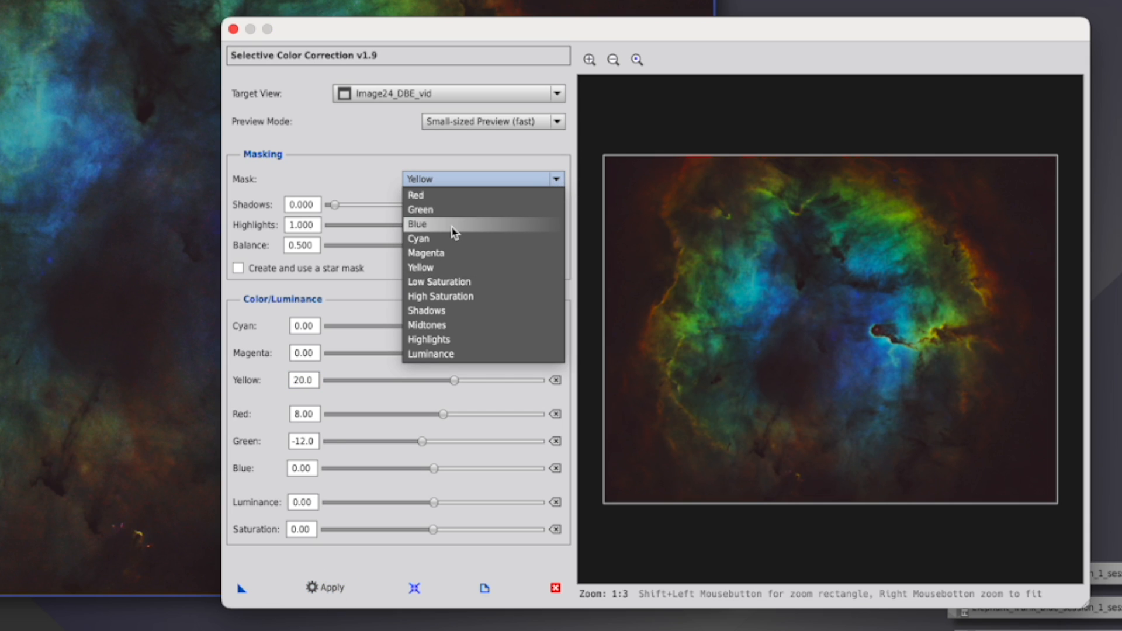
- Under the Blue mask, set blue +12 and green −8 and apply
left_click(417, 224)
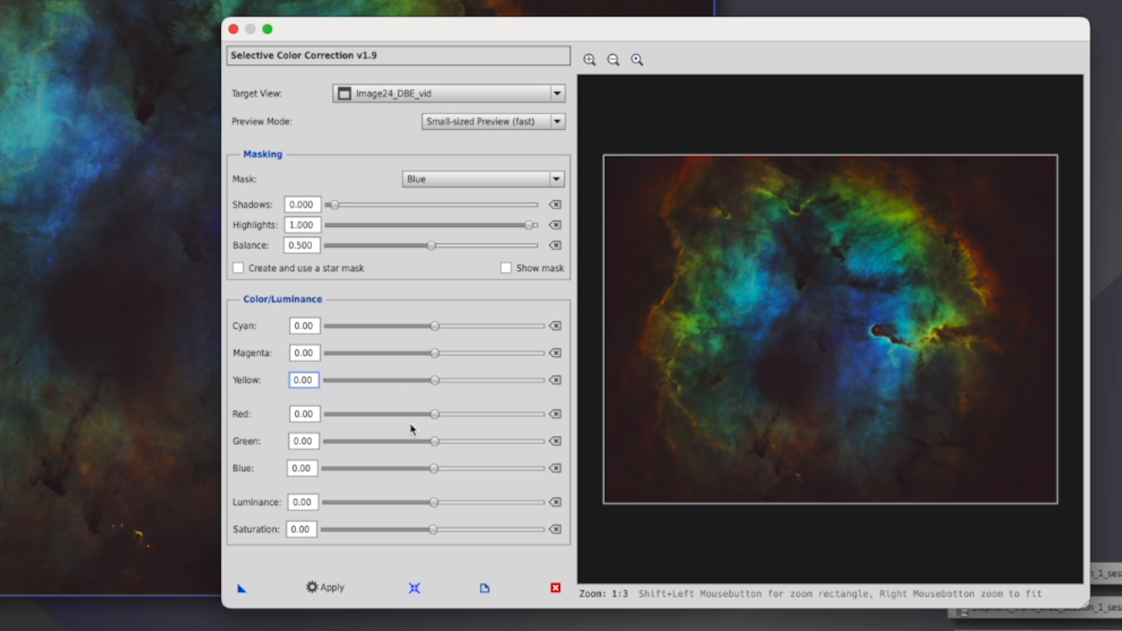
mouse_move(406, 423)
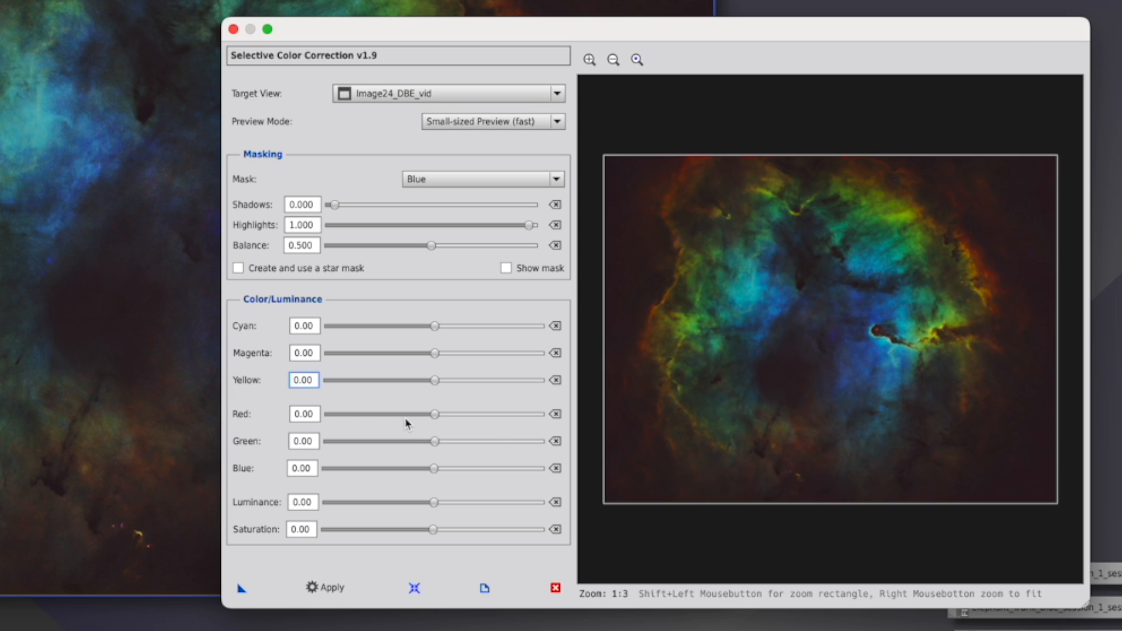
left_click_drag(432, 469, 440, 468)
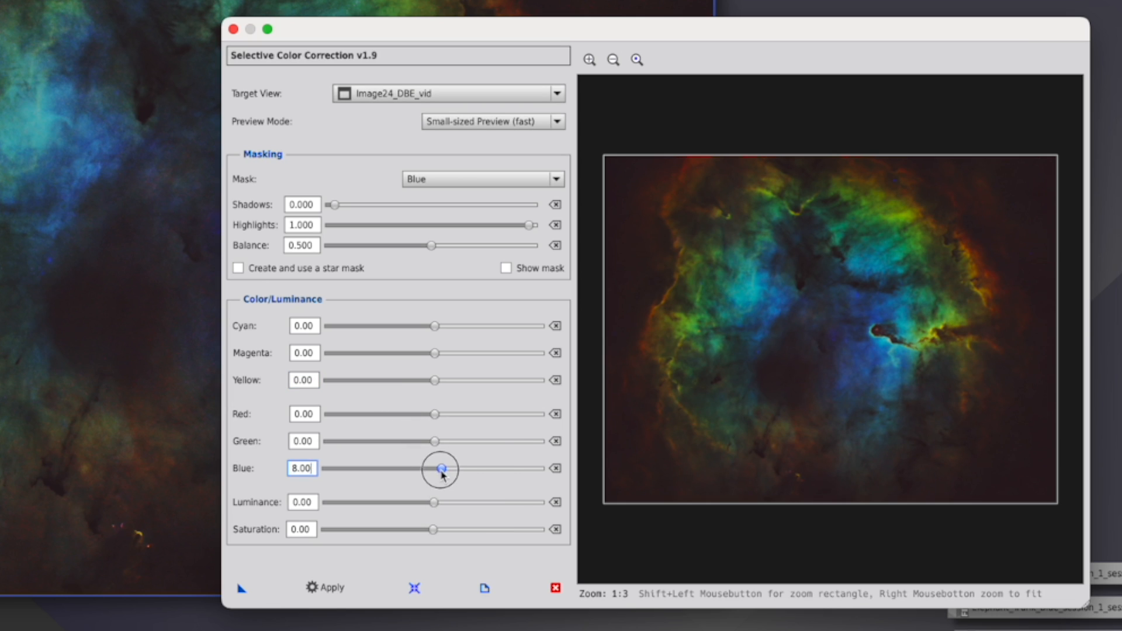
left_click_drag(439, 468, 447, 468)
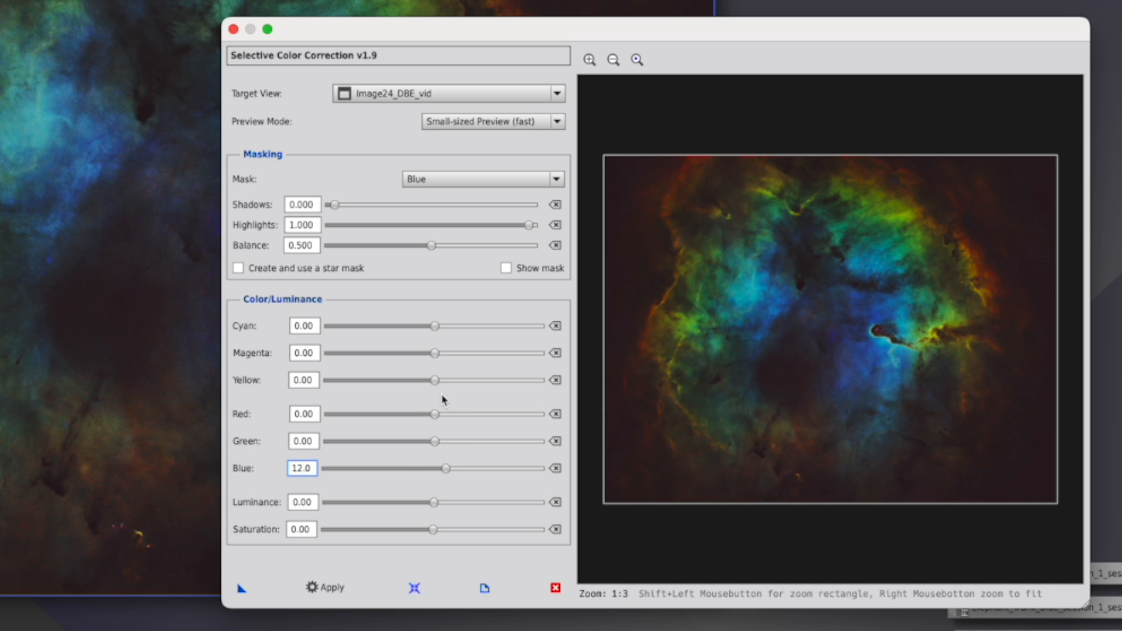
left_click_drag(431, 440, 424, 441)
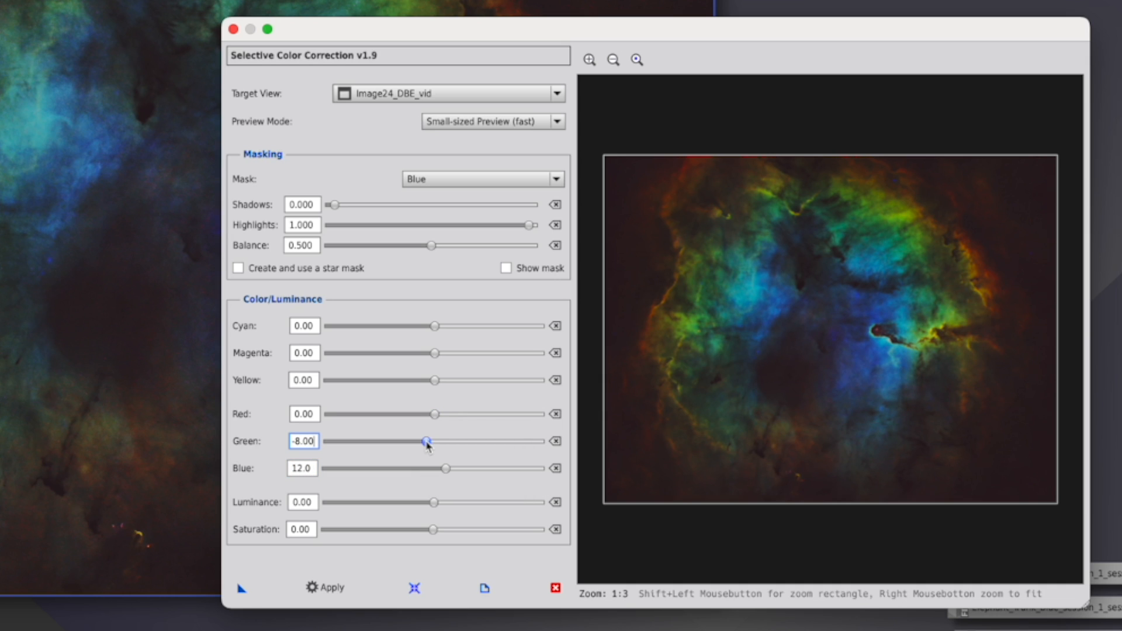
left_click(327, 587)
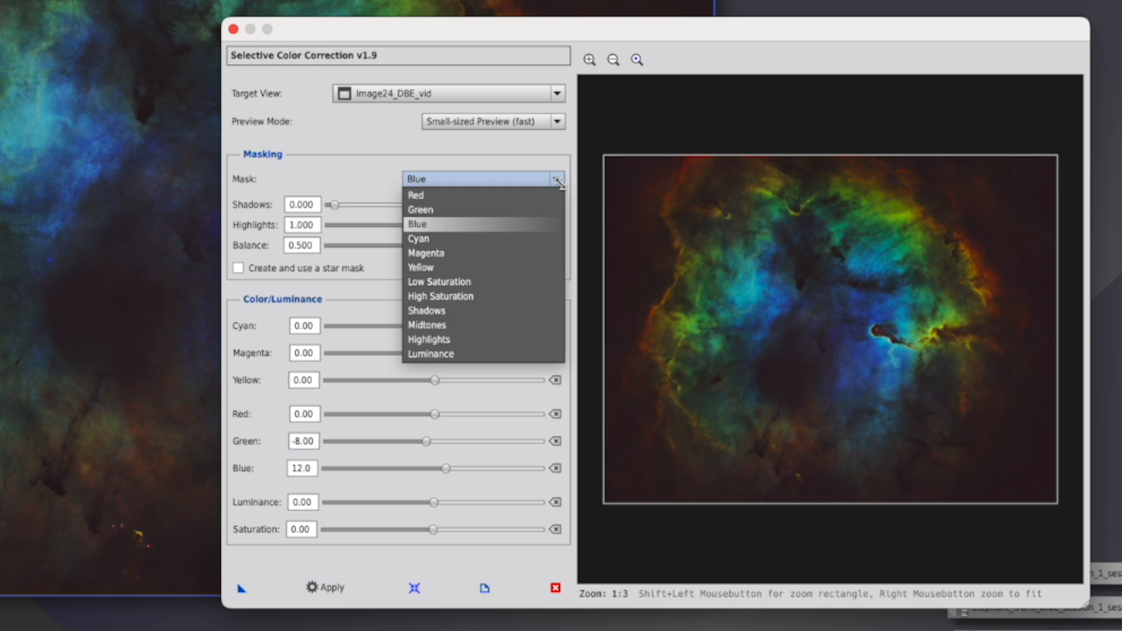
mouse_move(466, 320)
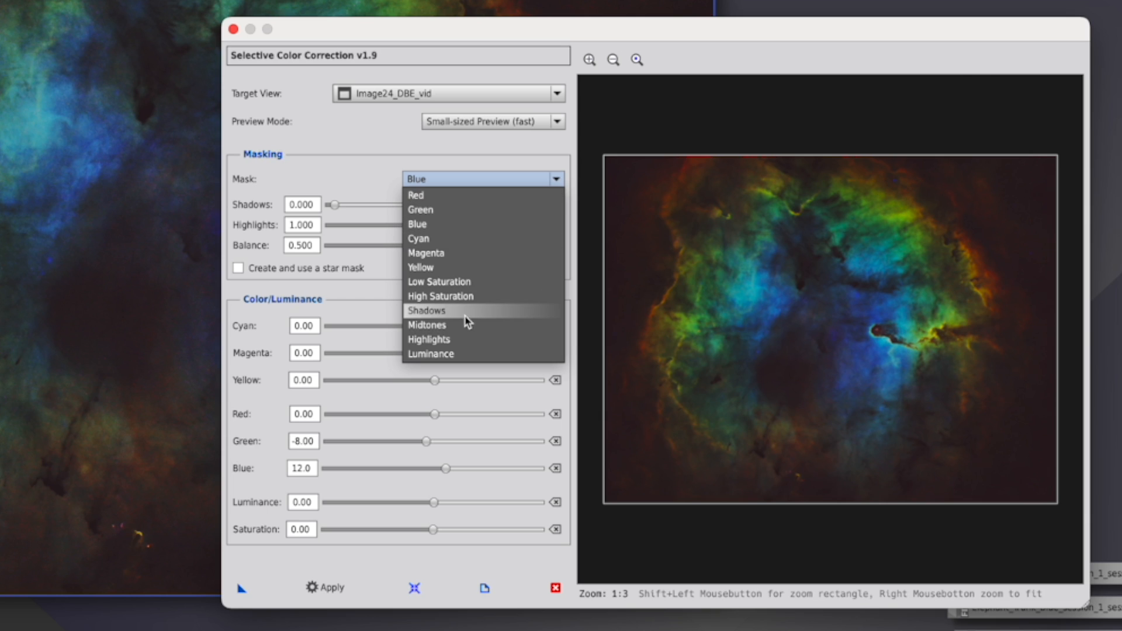
mouse_move(455, 348)
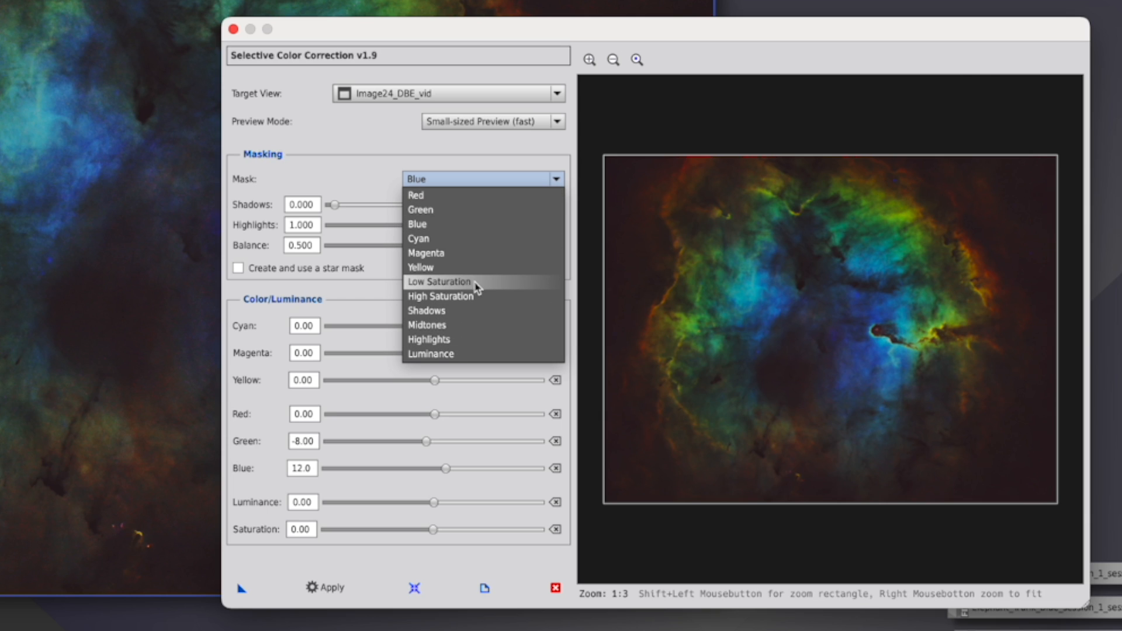
mouse_move(473, 299)
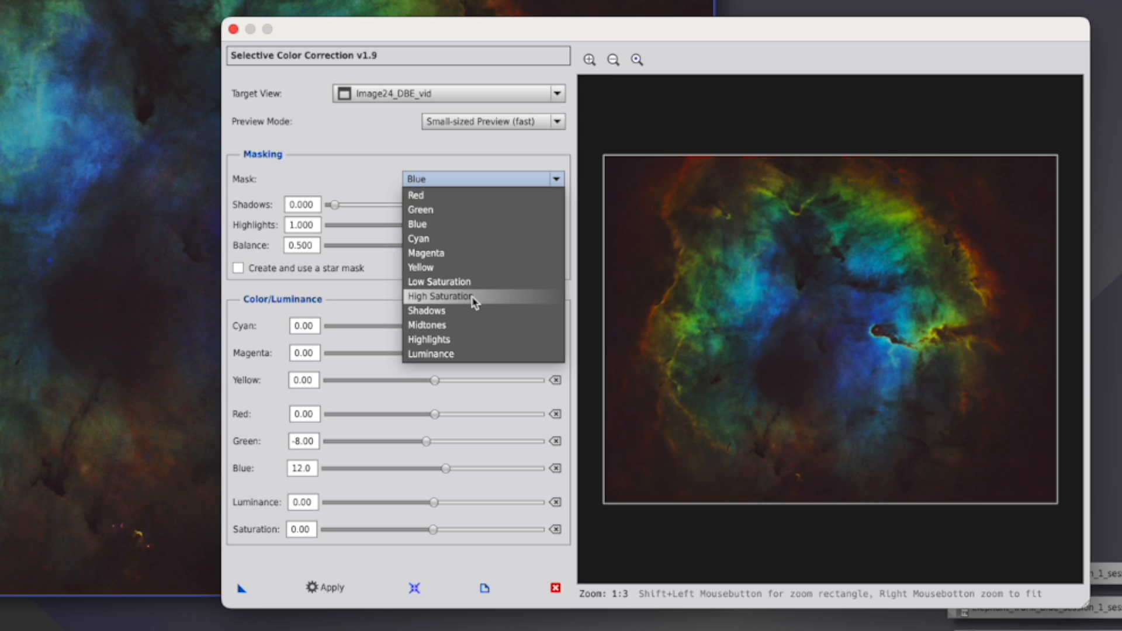
mouse_move(443, 316)
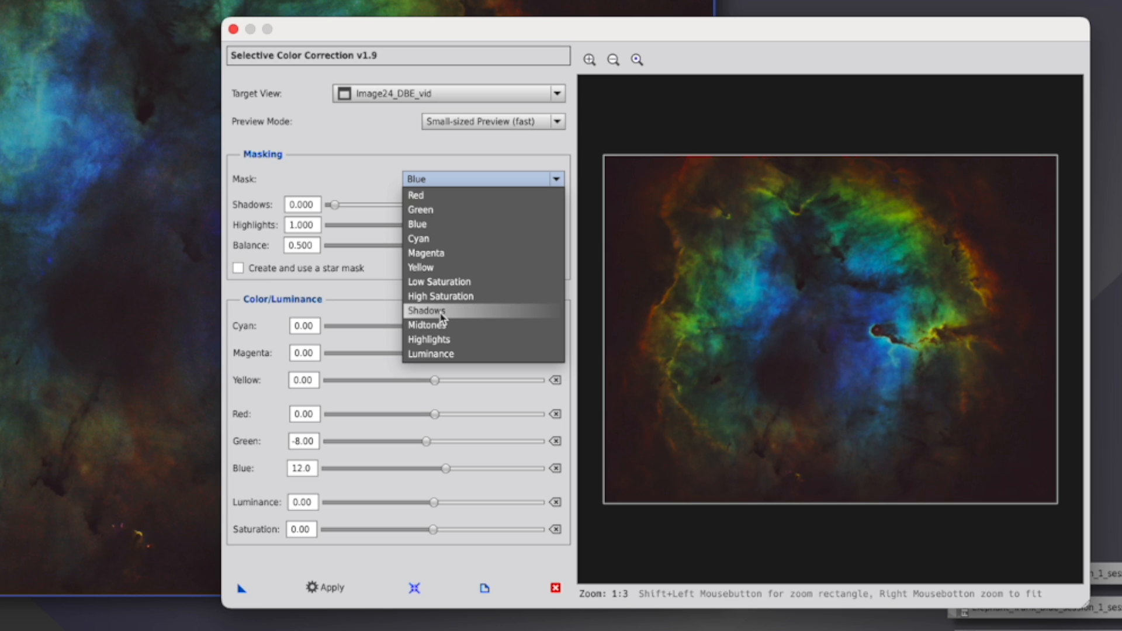
- Apply a Shadows-mask correction of red −14 and luminance −8
left_click(426, 310)
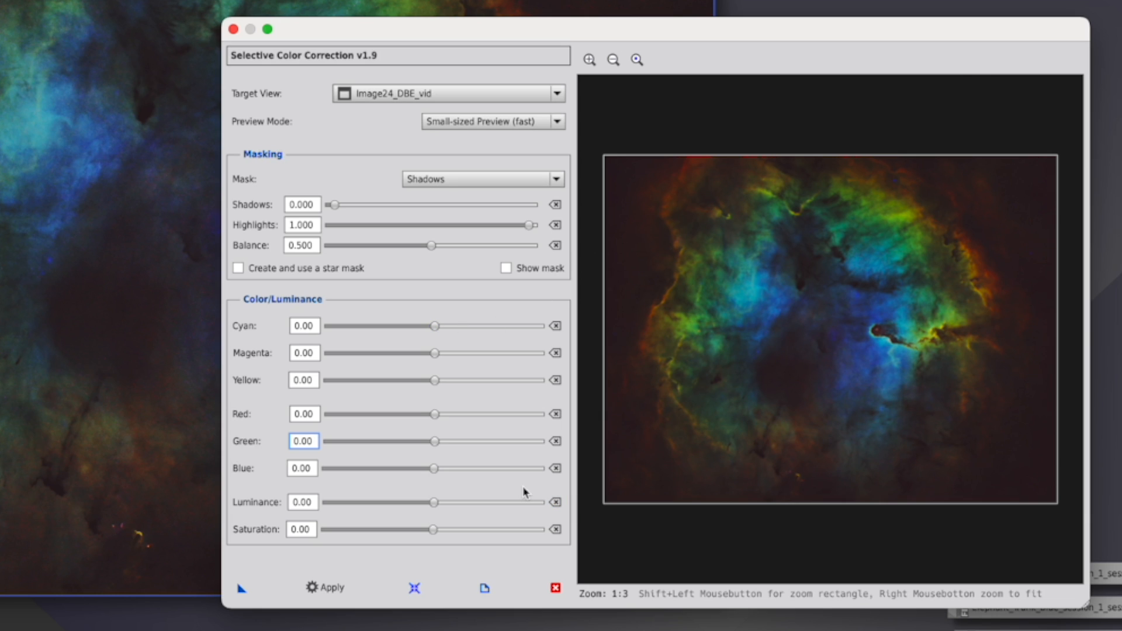
left_click(434, 413)
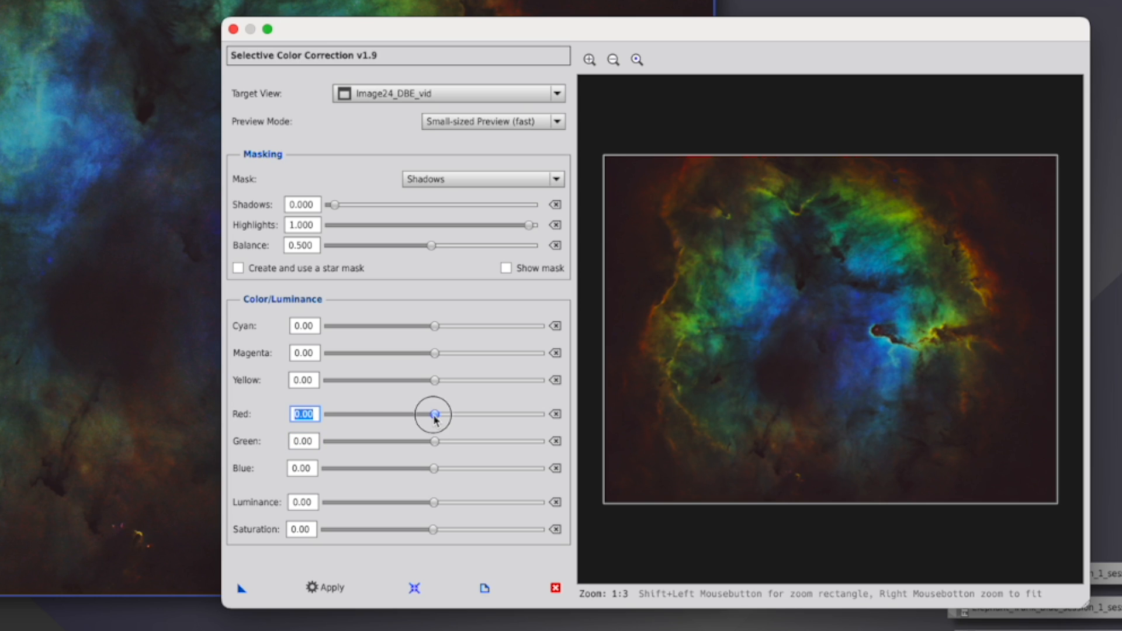
left_click_drag(433, 413, 418, 413)
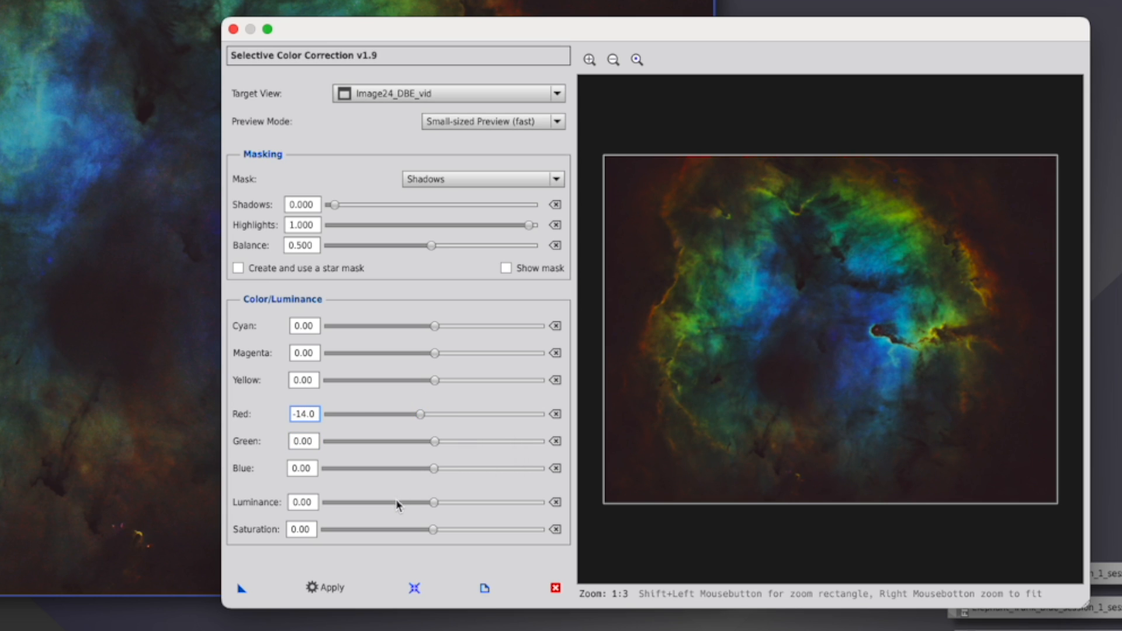
left_click(433, 503)
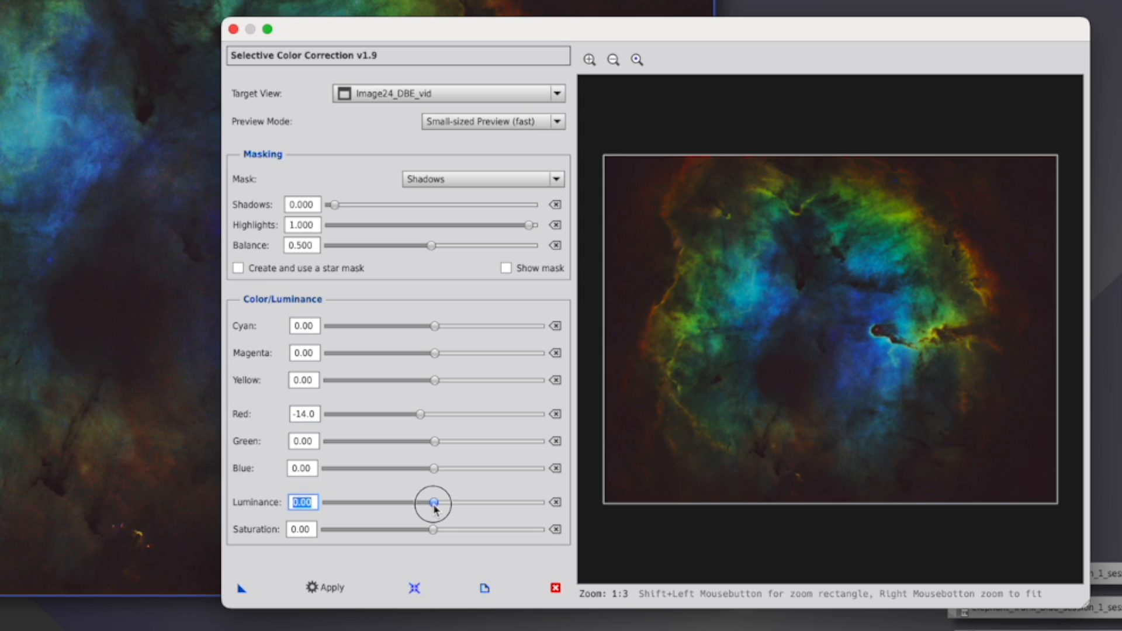
left_click_drag(432, 502, 405, 502)
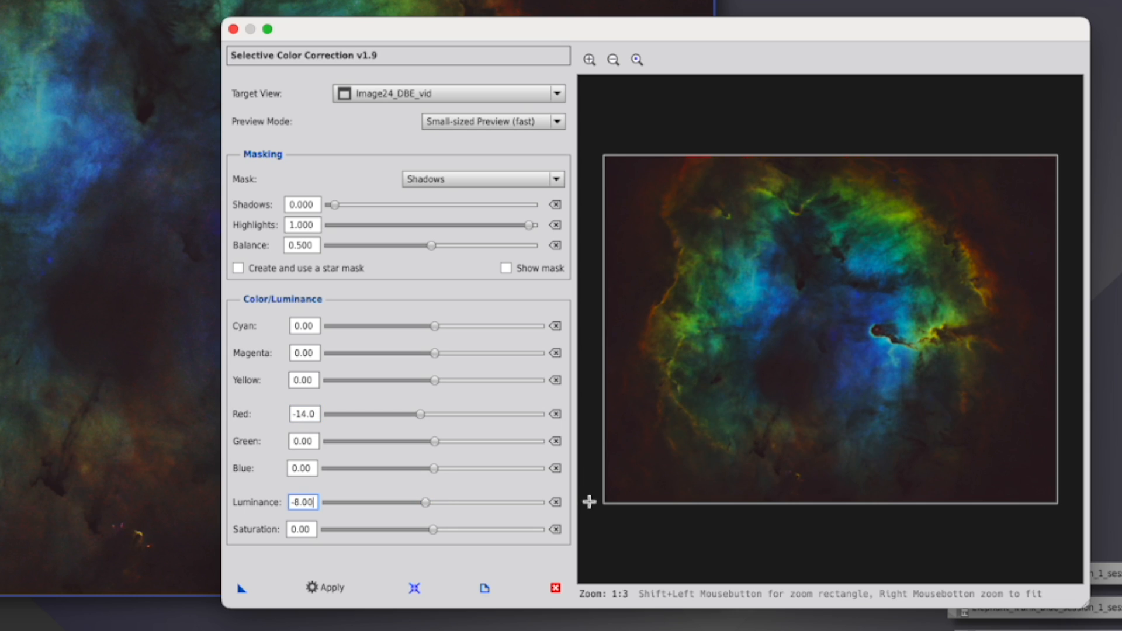
left_click(330, 588)
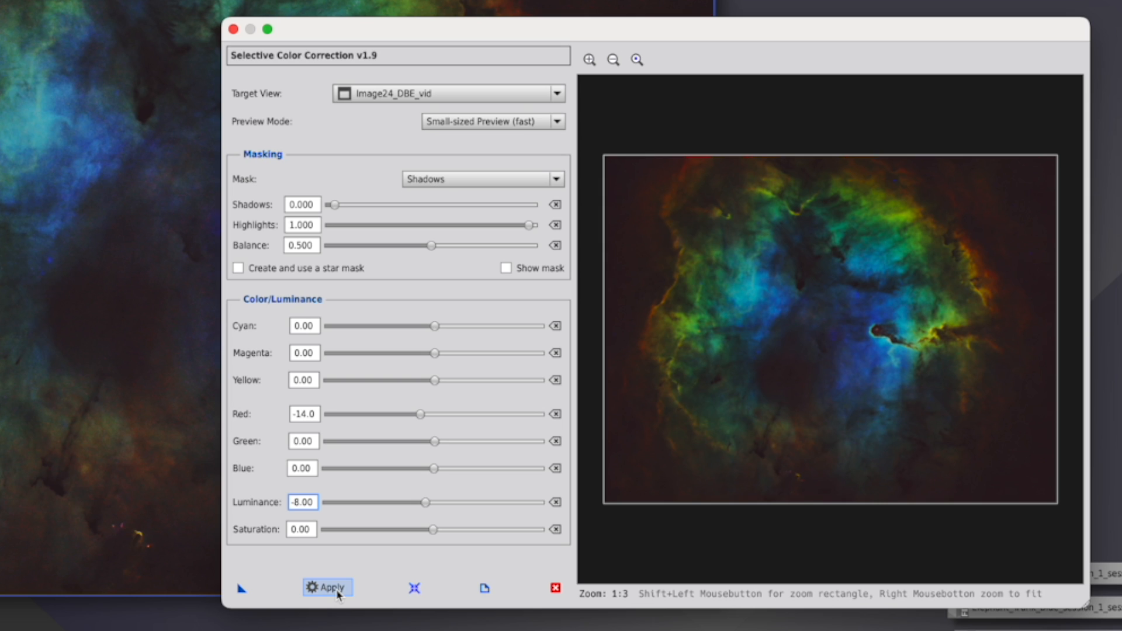
left_click(555, 179)
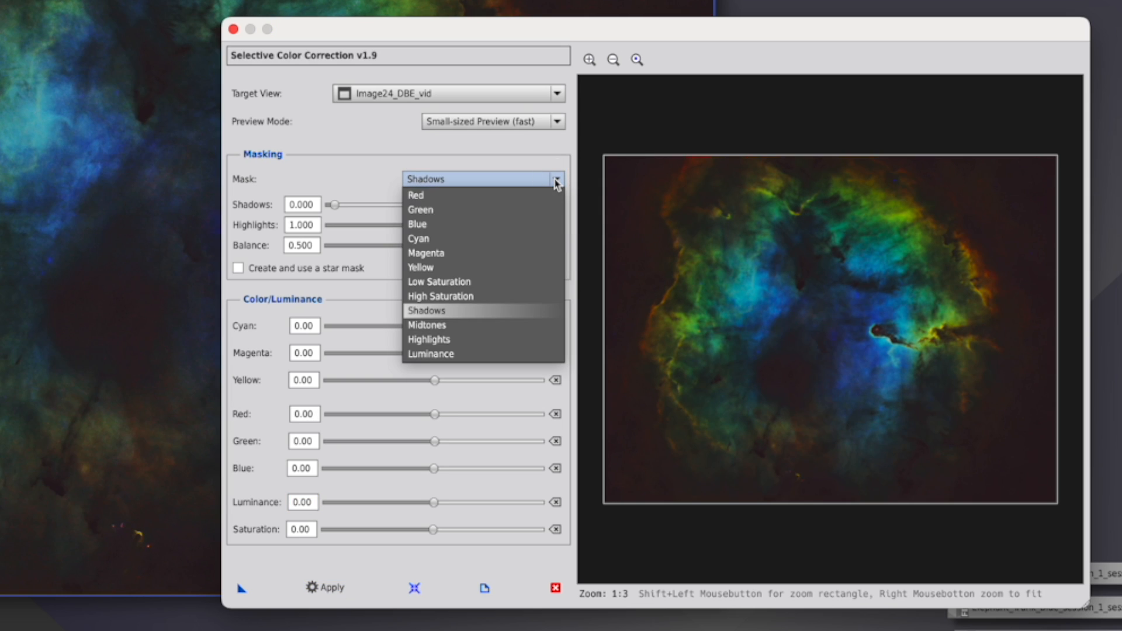
mouse_move(451, 331)
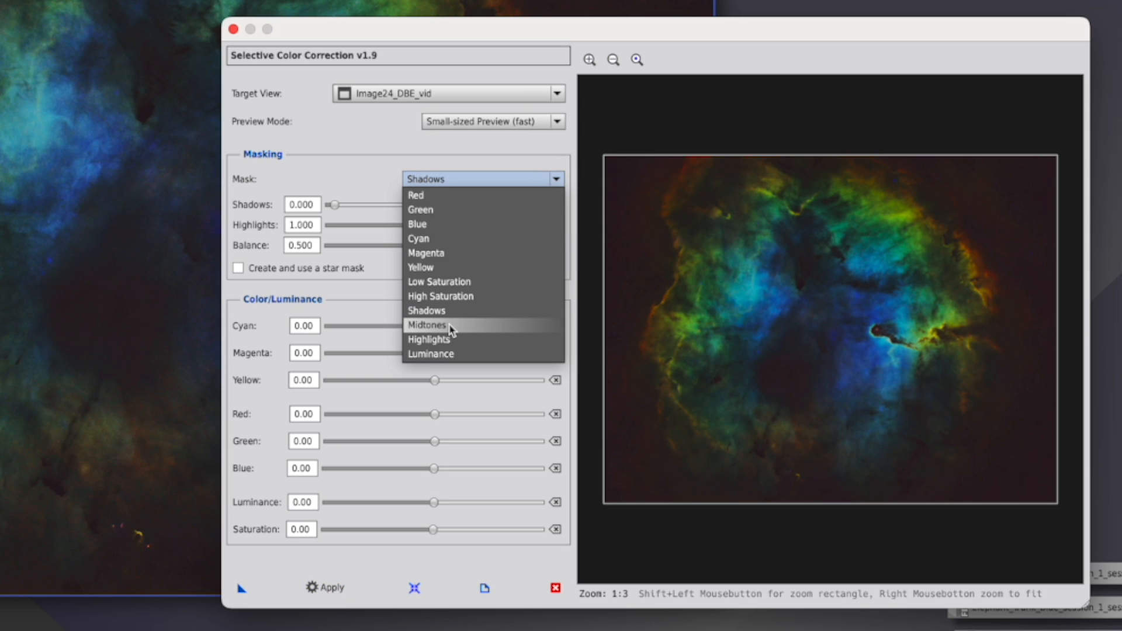
- Brighten the midtones slightly, then clone Image24_DBE_vid as a backup copy
left_click(438, 325)
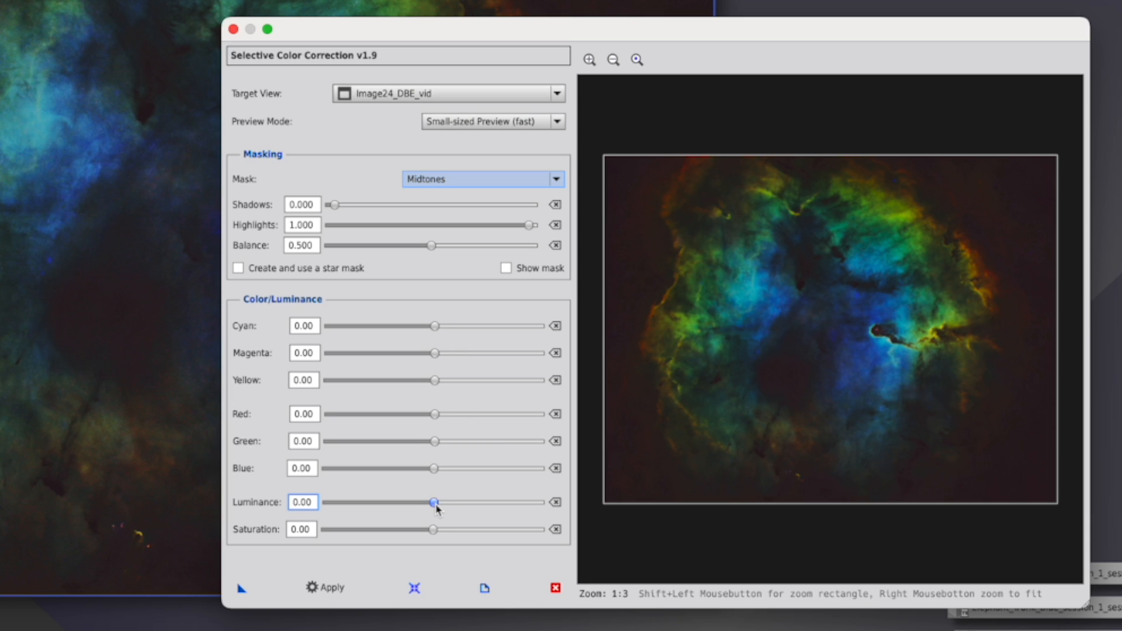
left_click_drag(433, 501, 443, 501)
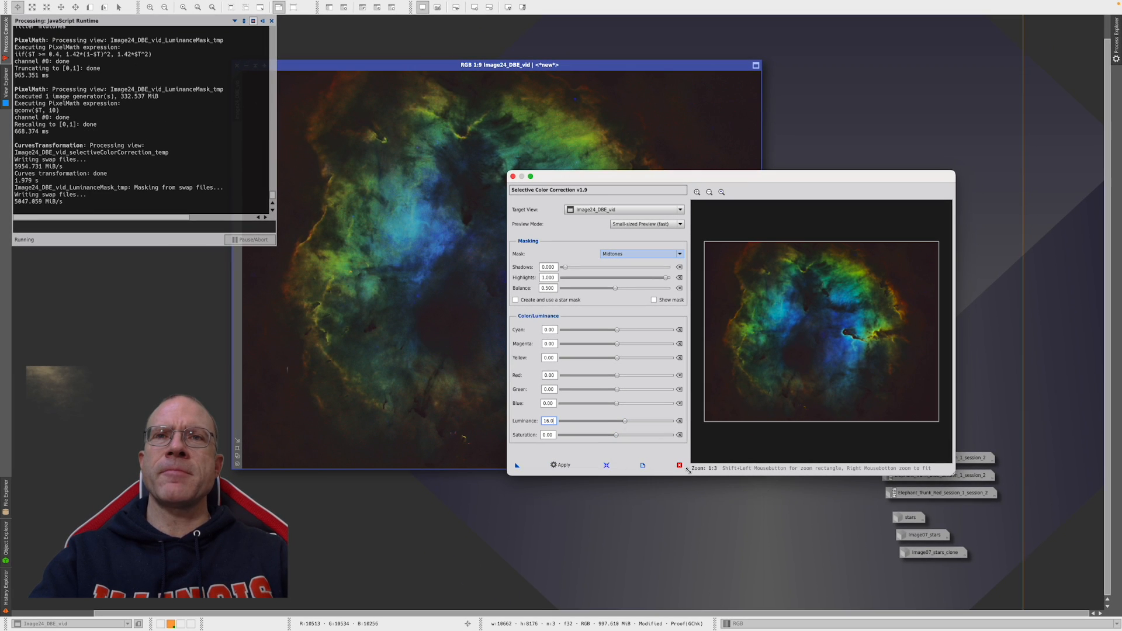
mouse_move(679, 465)
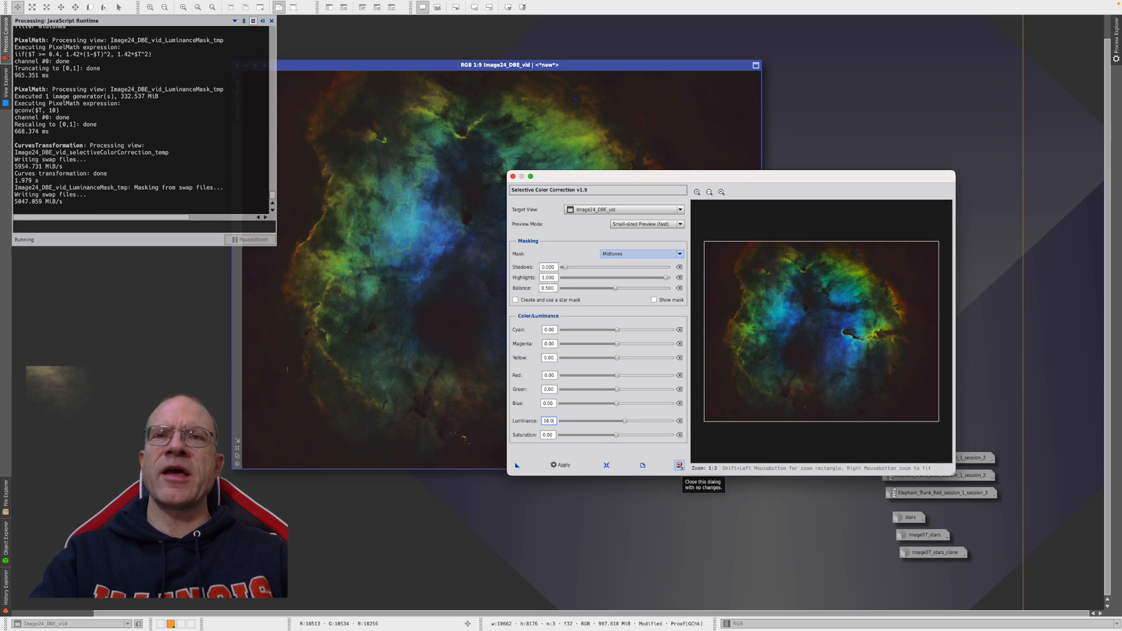
left_click(677, 465)
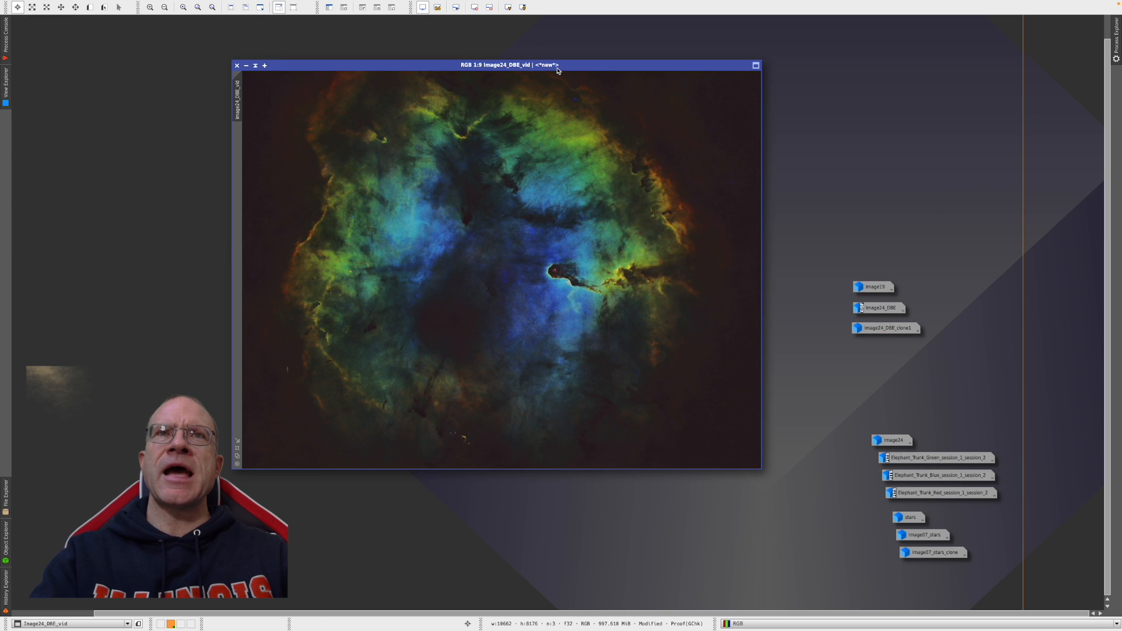
mouse_move(283, 387)
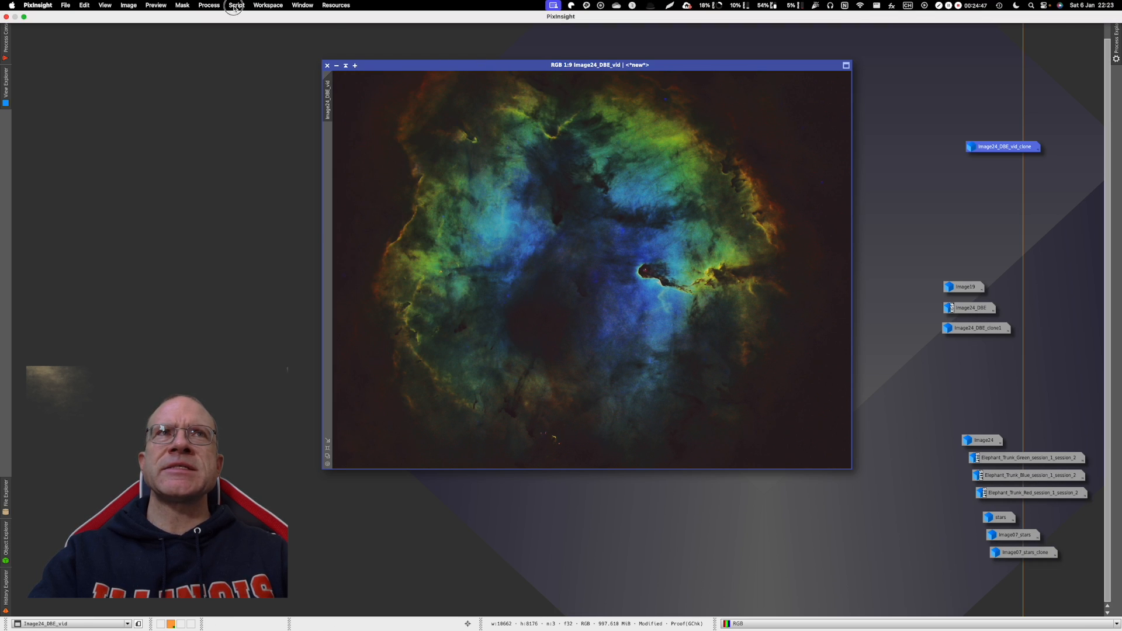
- Launch LabColorBoost on Image24_DBE_vid with blend 0.6955 and shadows 0.144
left_click(235, 5)
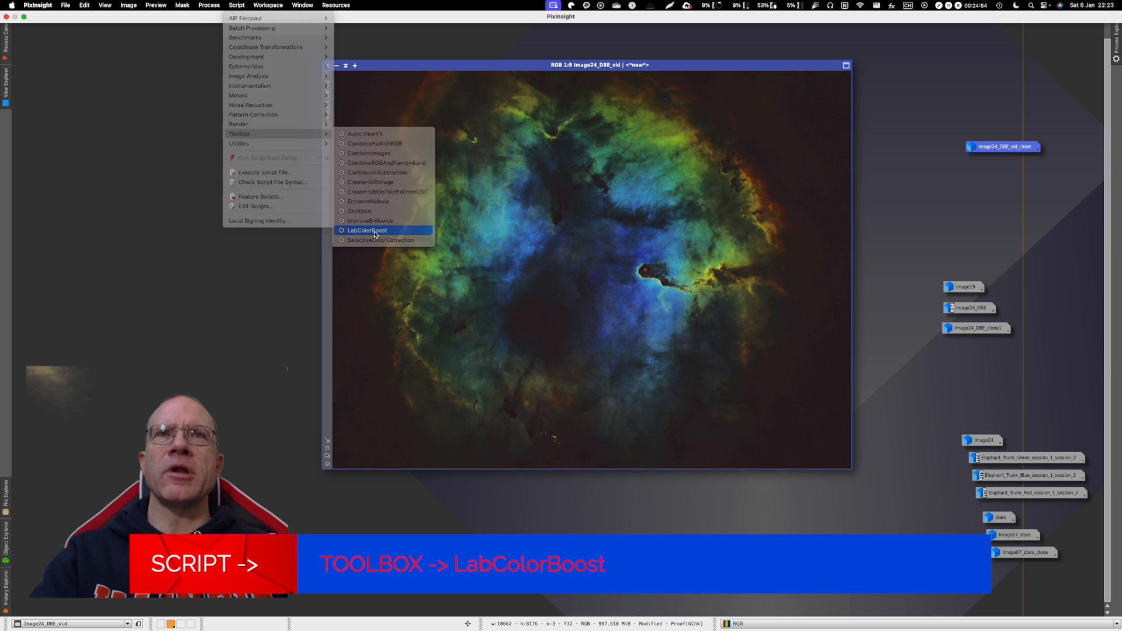
left_click(367, 230)
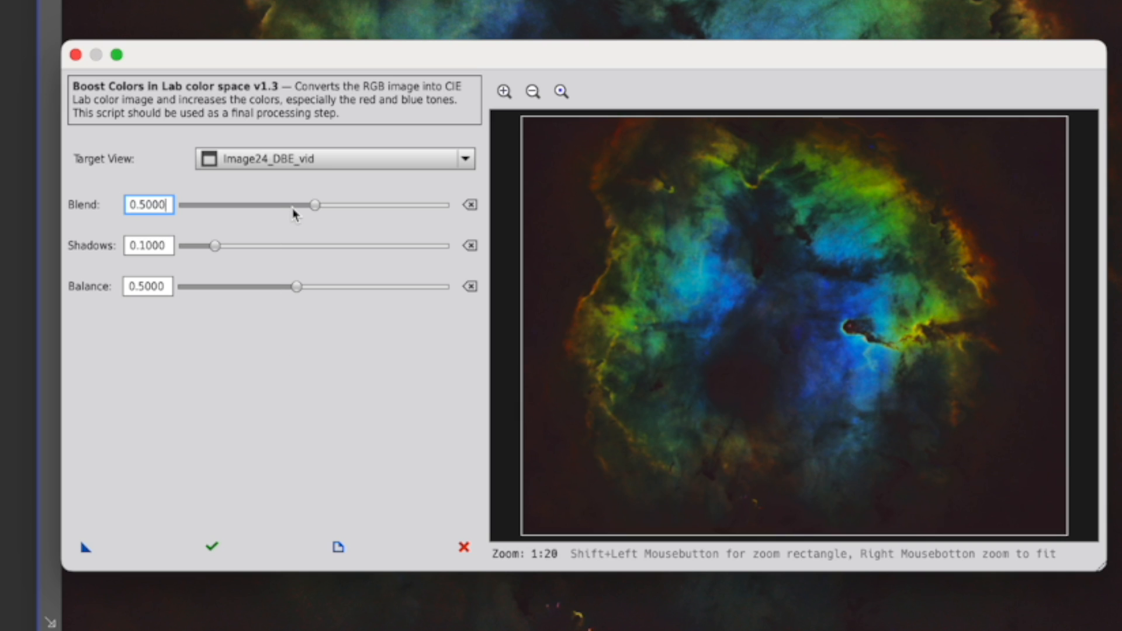
mouse_move(315, 205)
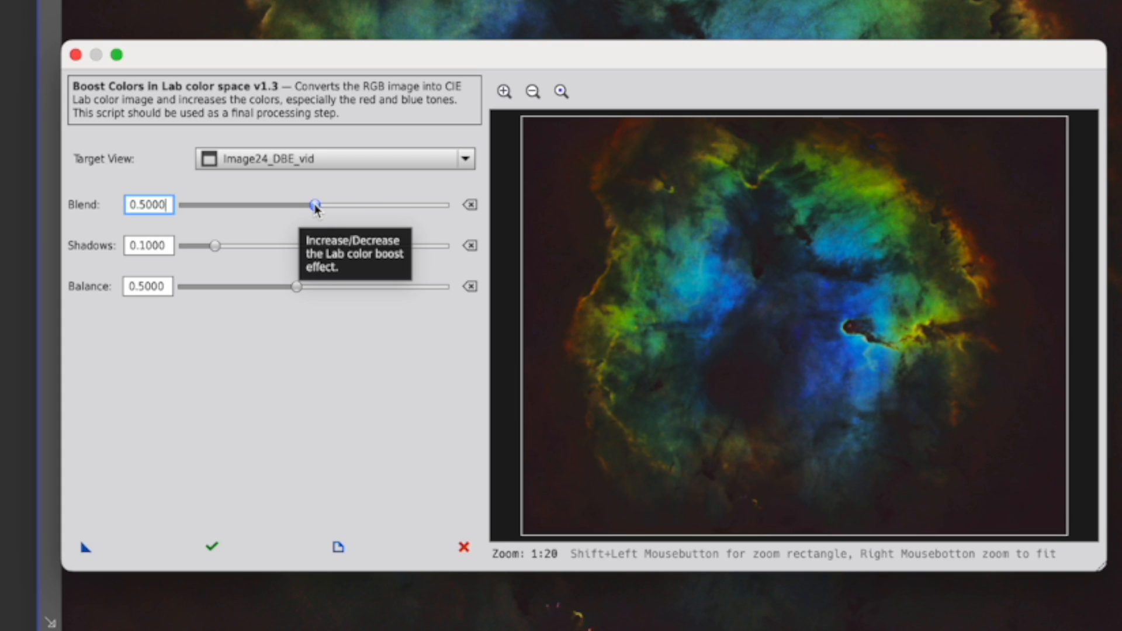
left_click_drag(316, 205, 437, 204)
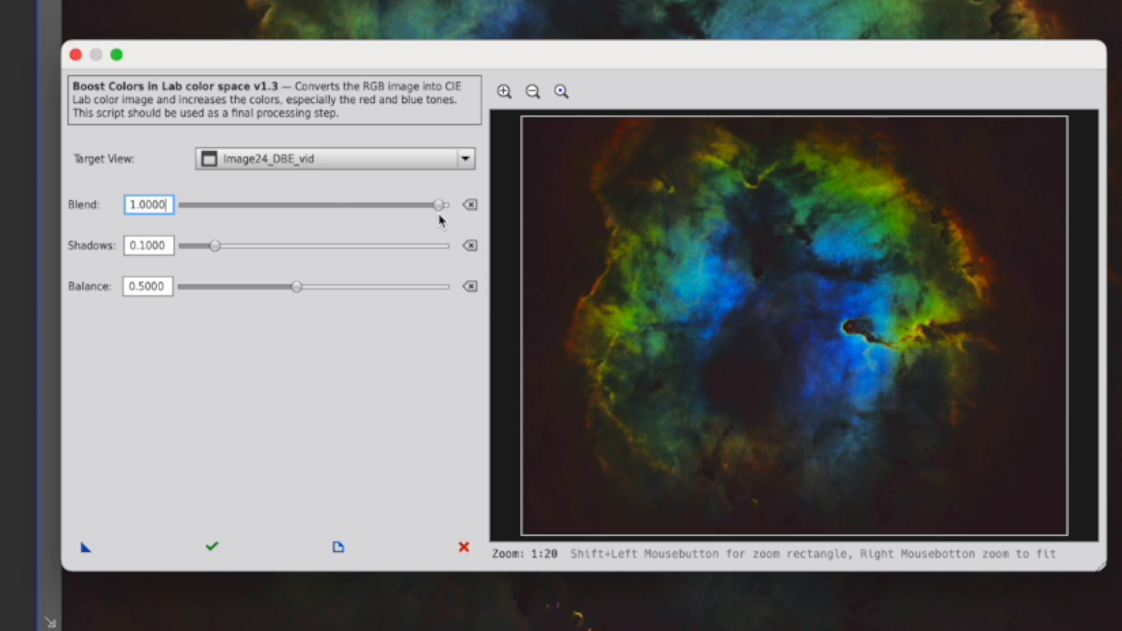
left_click_drag(436, 205, 345, 204)
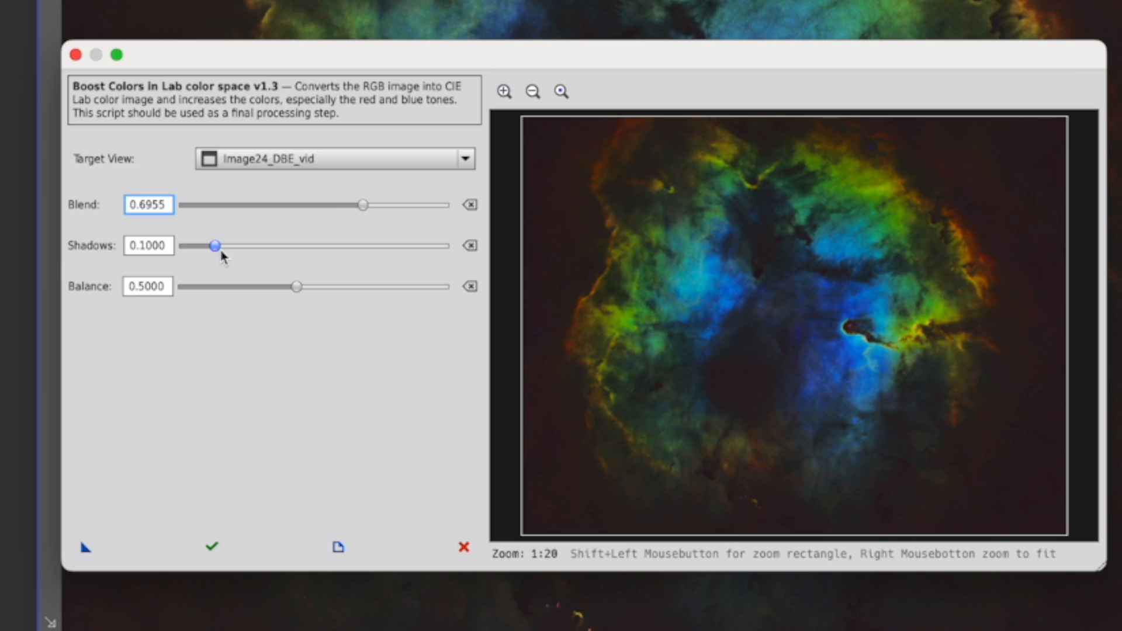
left_click_drag(213, 245, 228, 245)
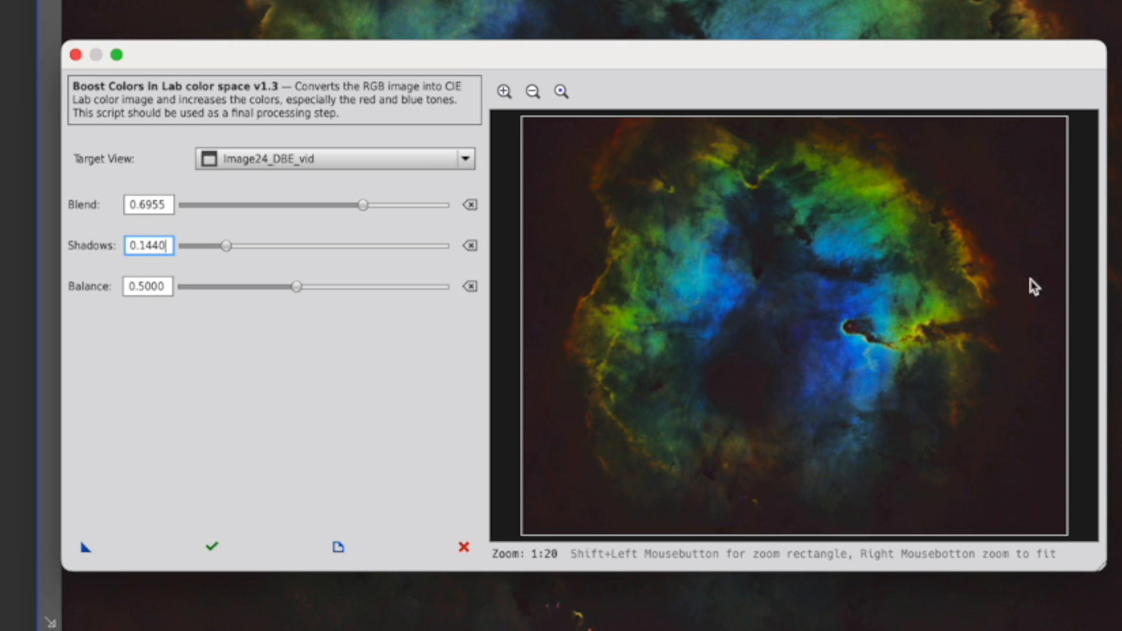
mouse_move(1009, 469)
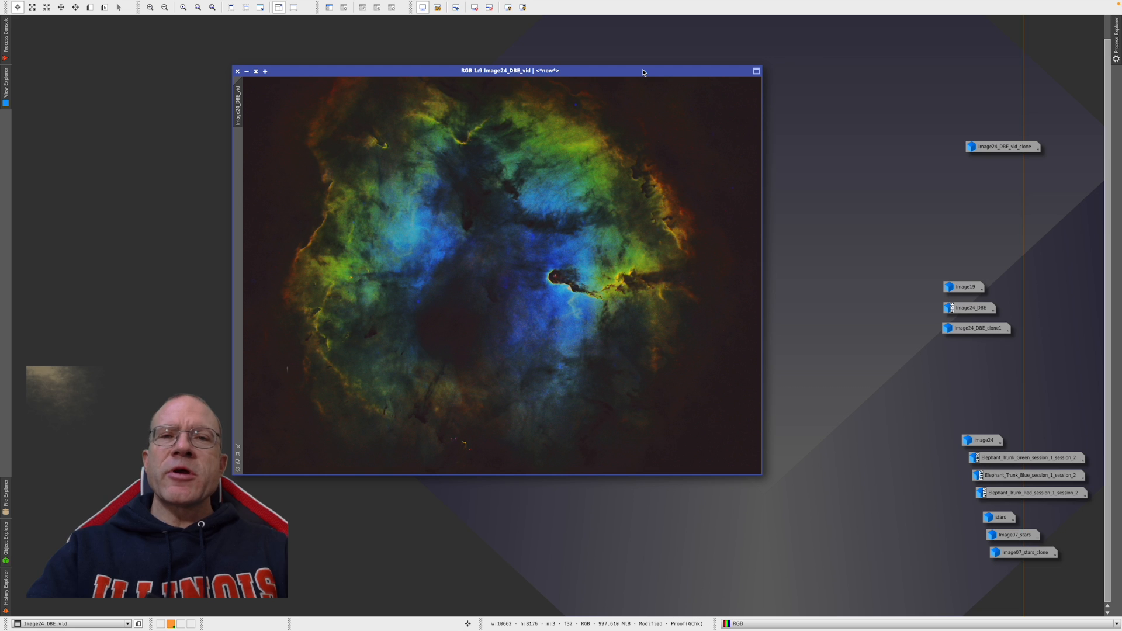
mouse_move(673, 400)
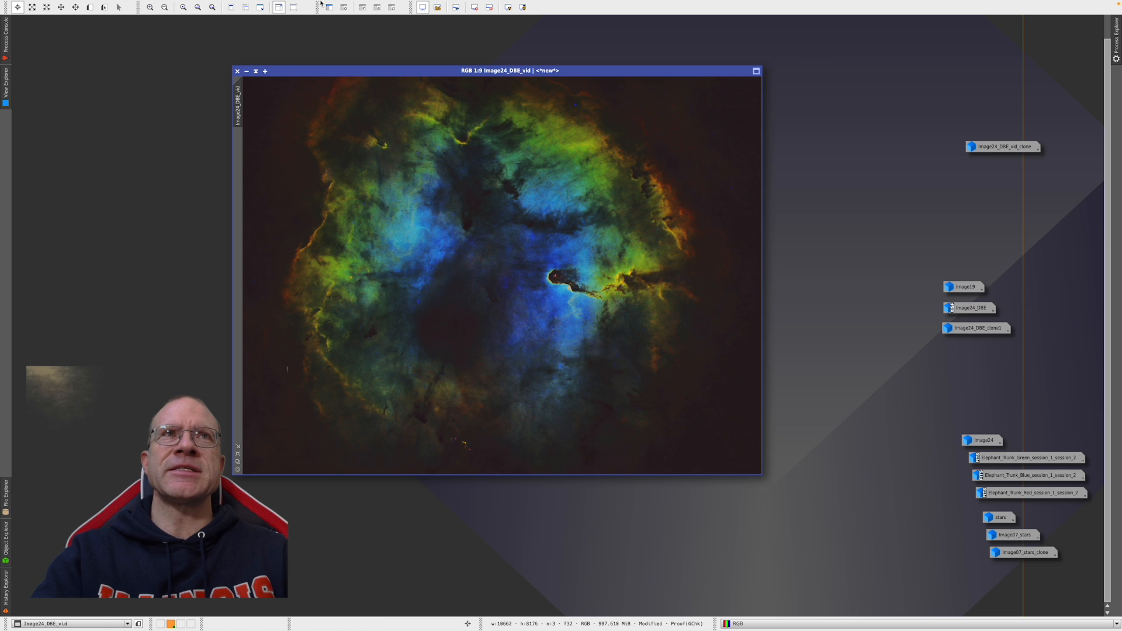
- Launch the CombineImages script and set Image #2 to Image07_stars
left_click(230, 5)
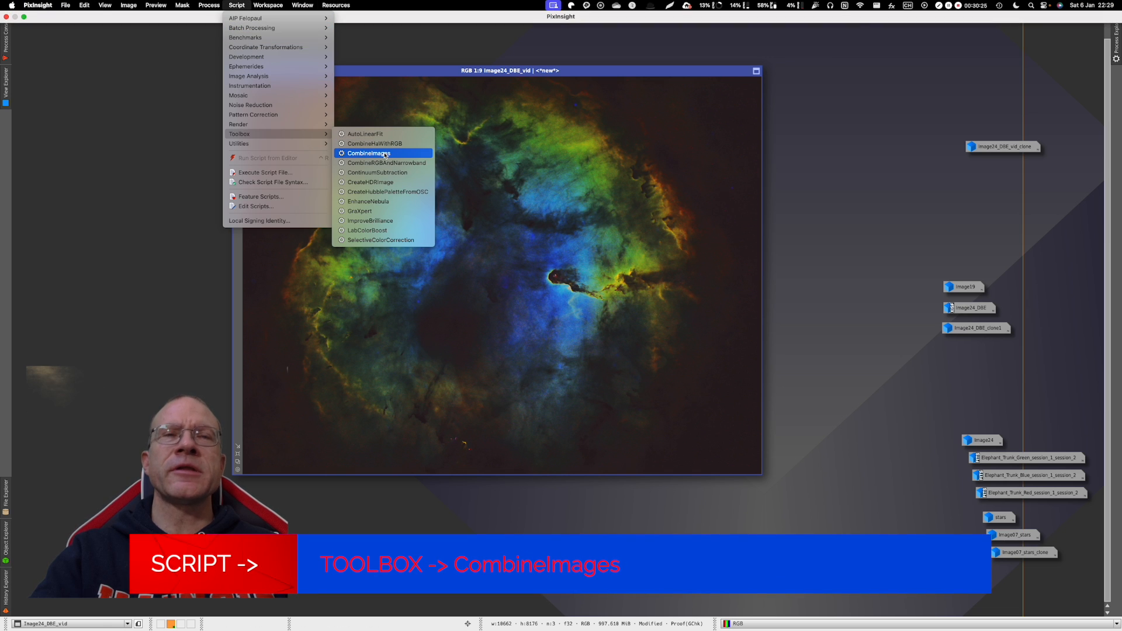
left_click(368, 153)
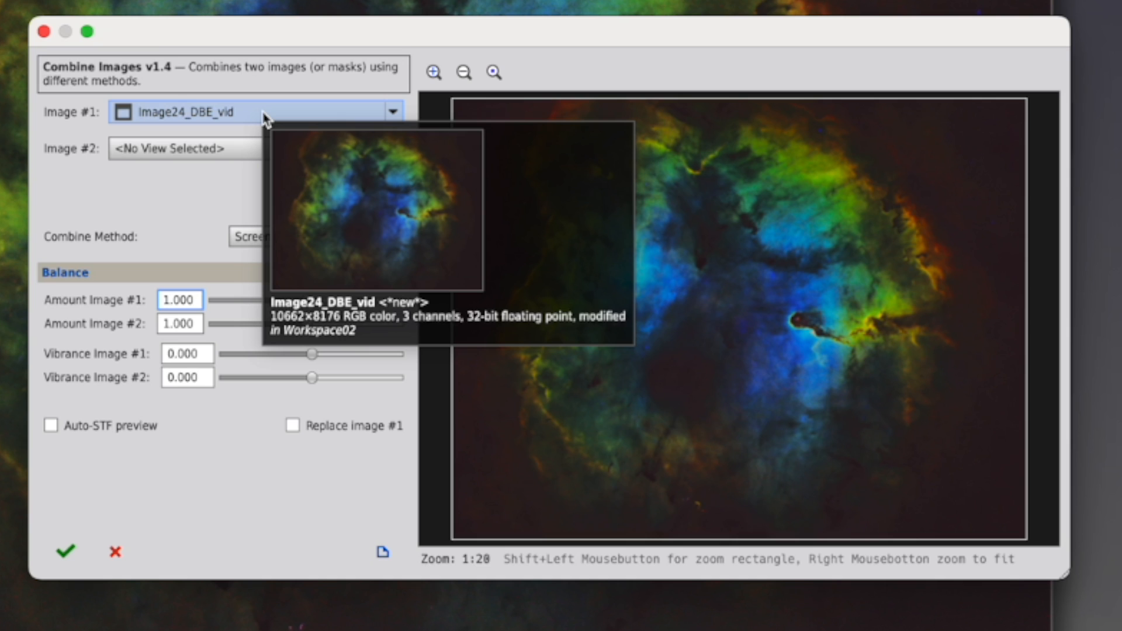
mouse_move(389, 148)
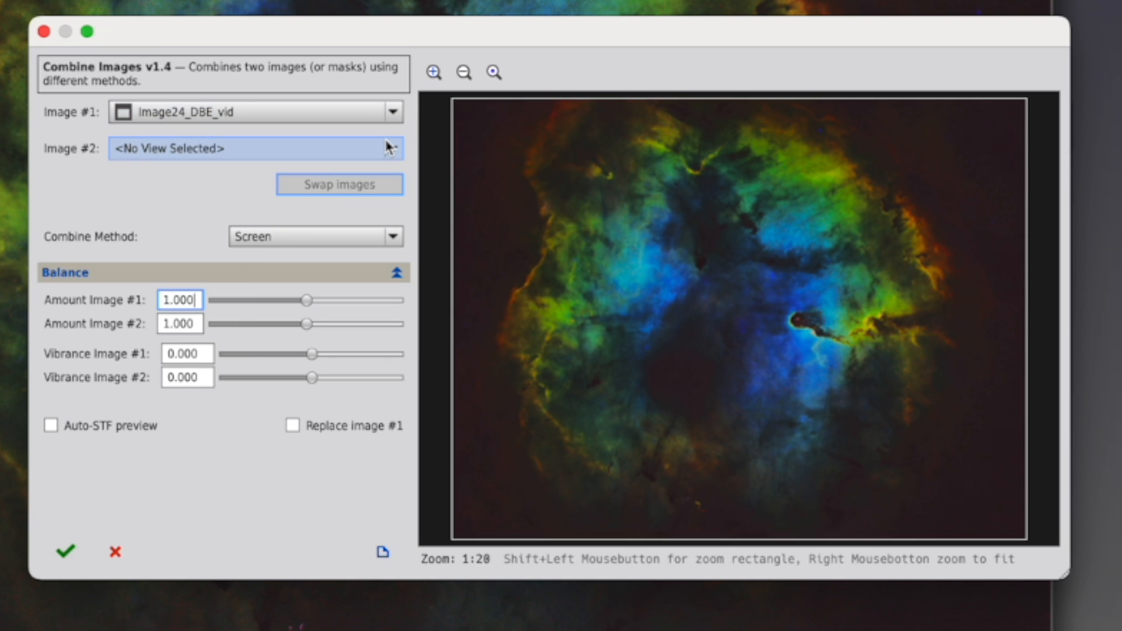
left_click(395, 148)
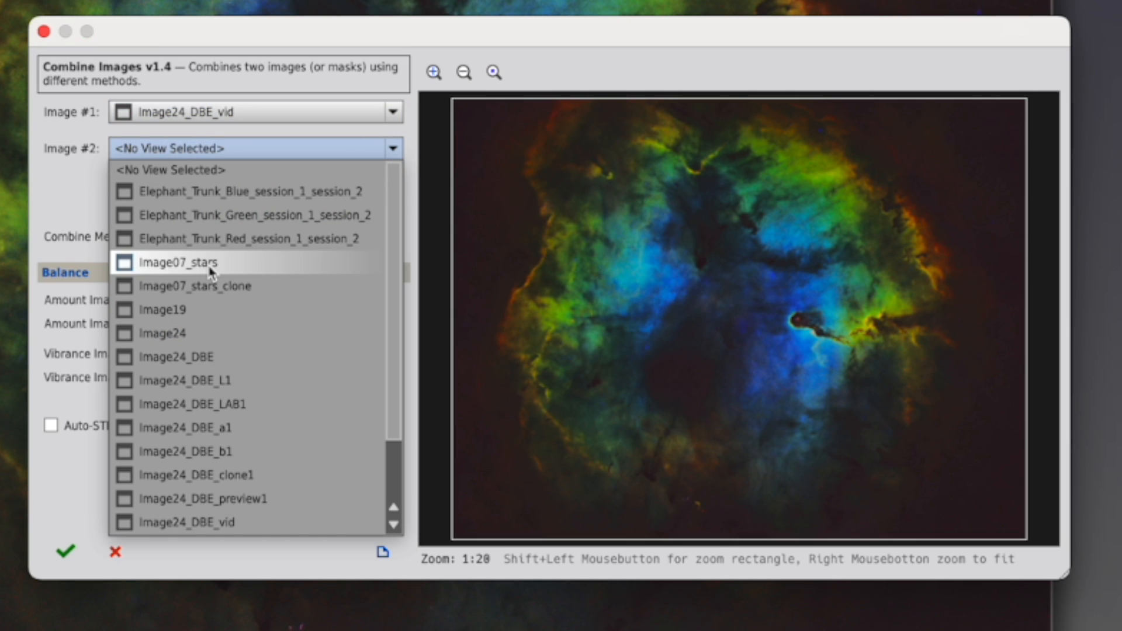
left_click(176, 262)
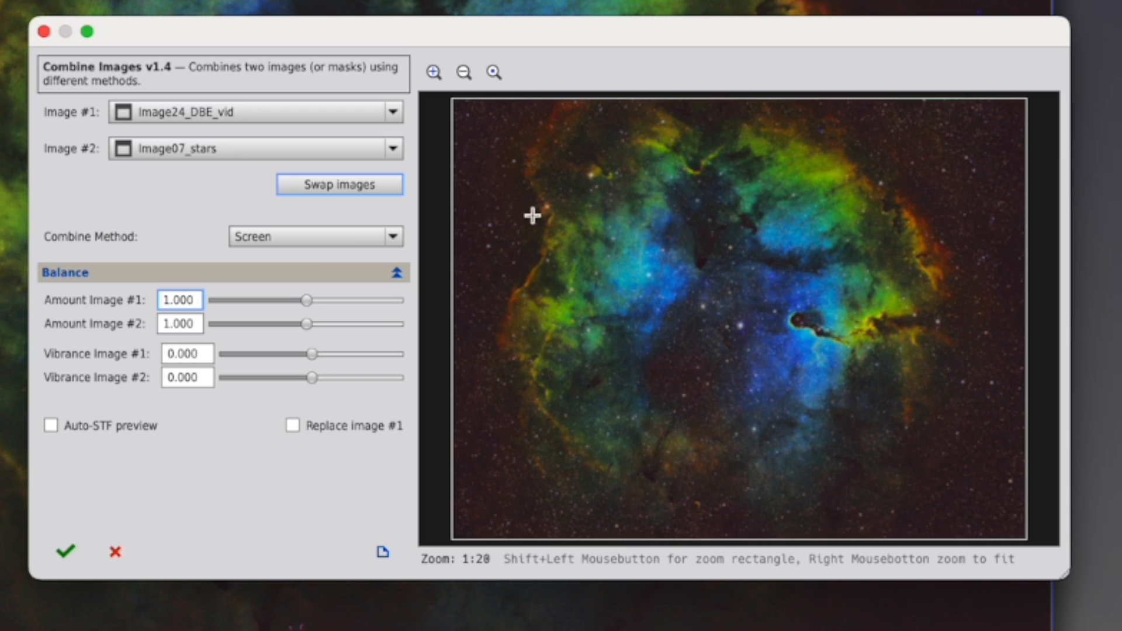
mouse_move(1001, 489)
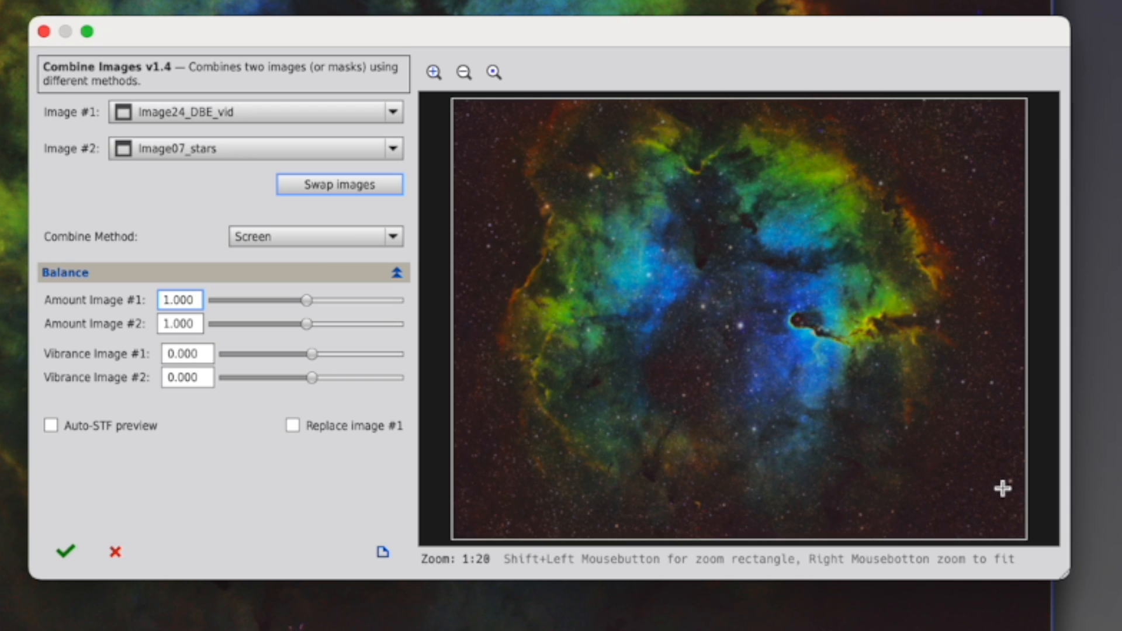
mouse_move(472, 140)
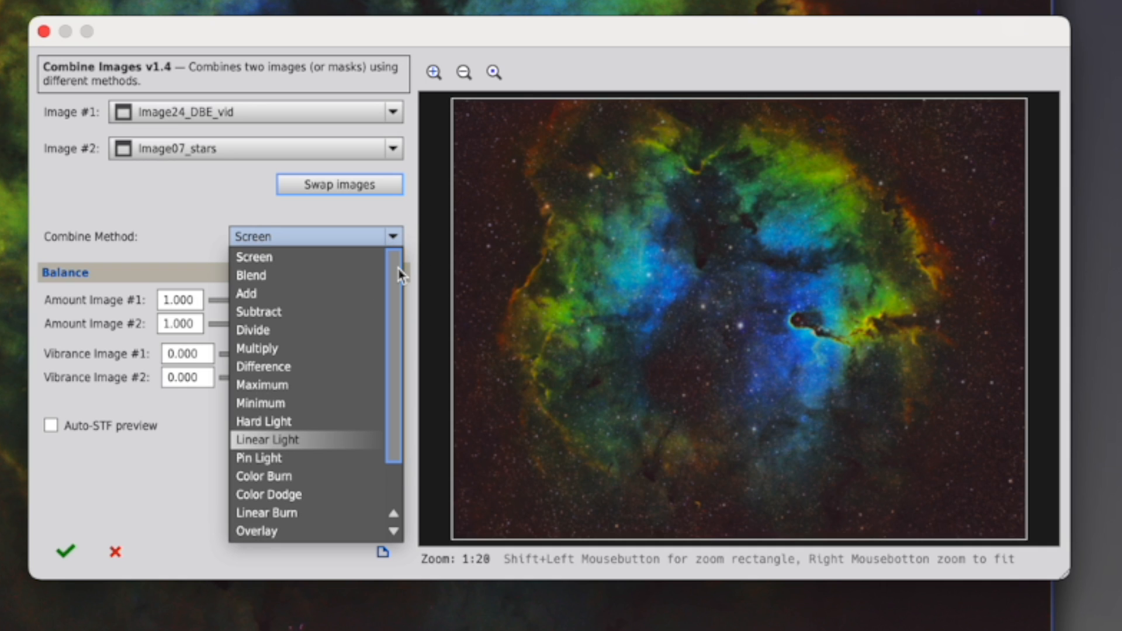
mouse_move(397, 286)
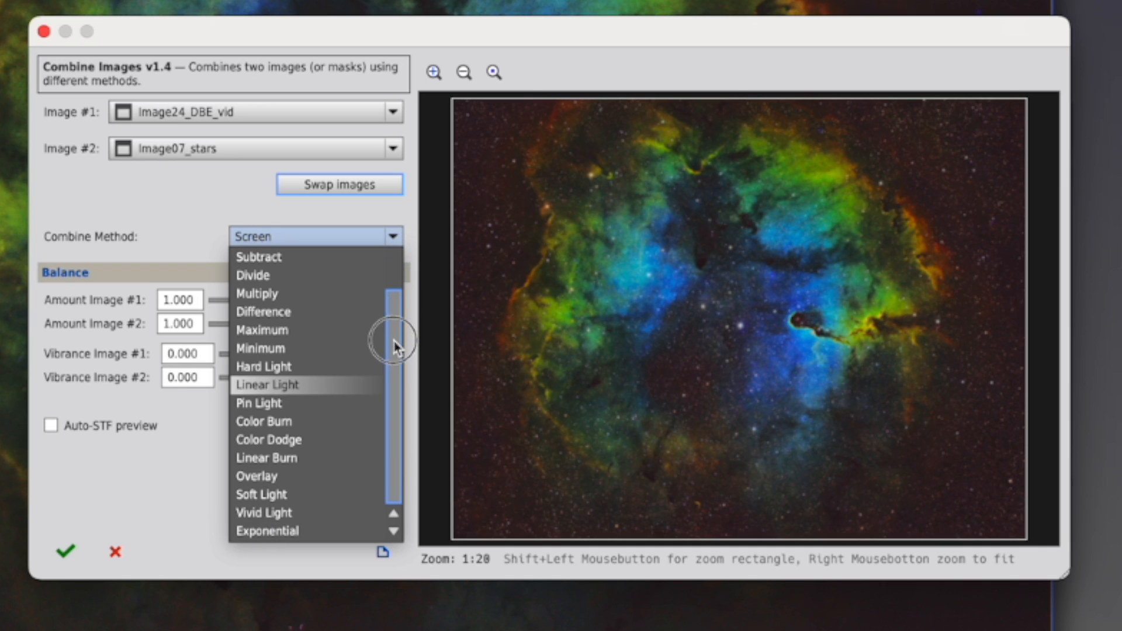
mouse_move(272, 421)
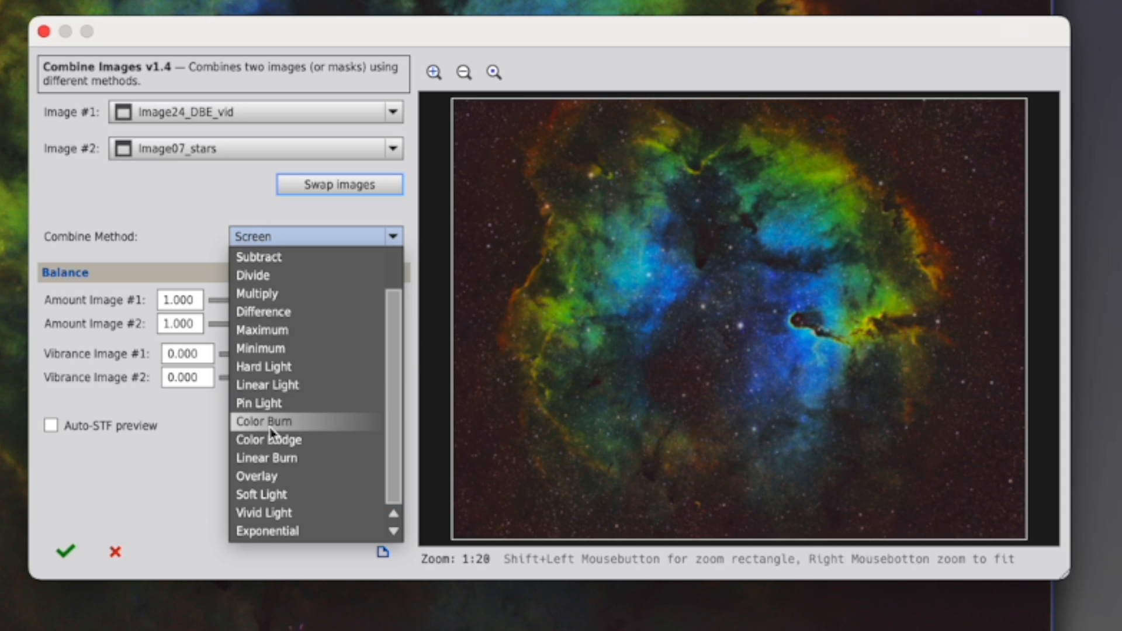
mouse_move(272, 523)
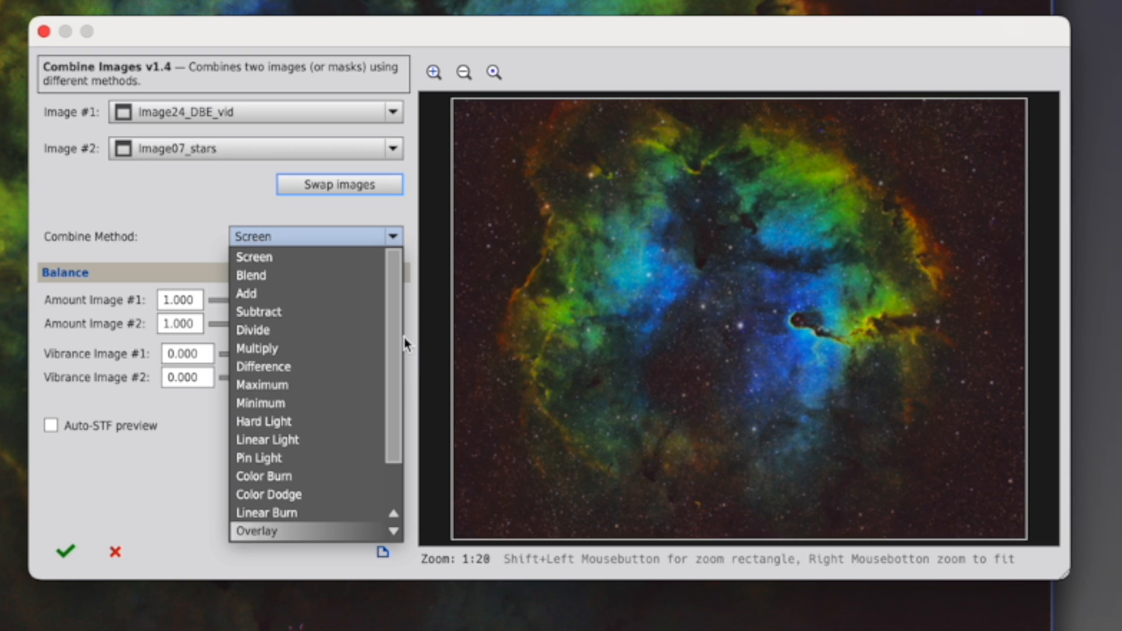
mouse_move(246, 237)
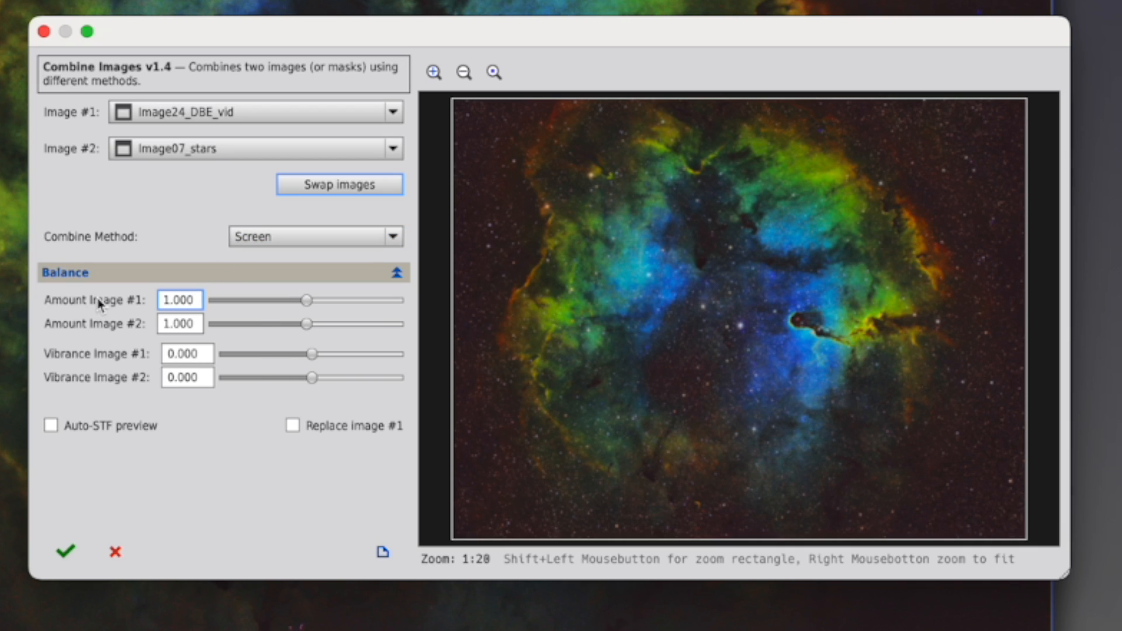
mouse_move(101, 334)
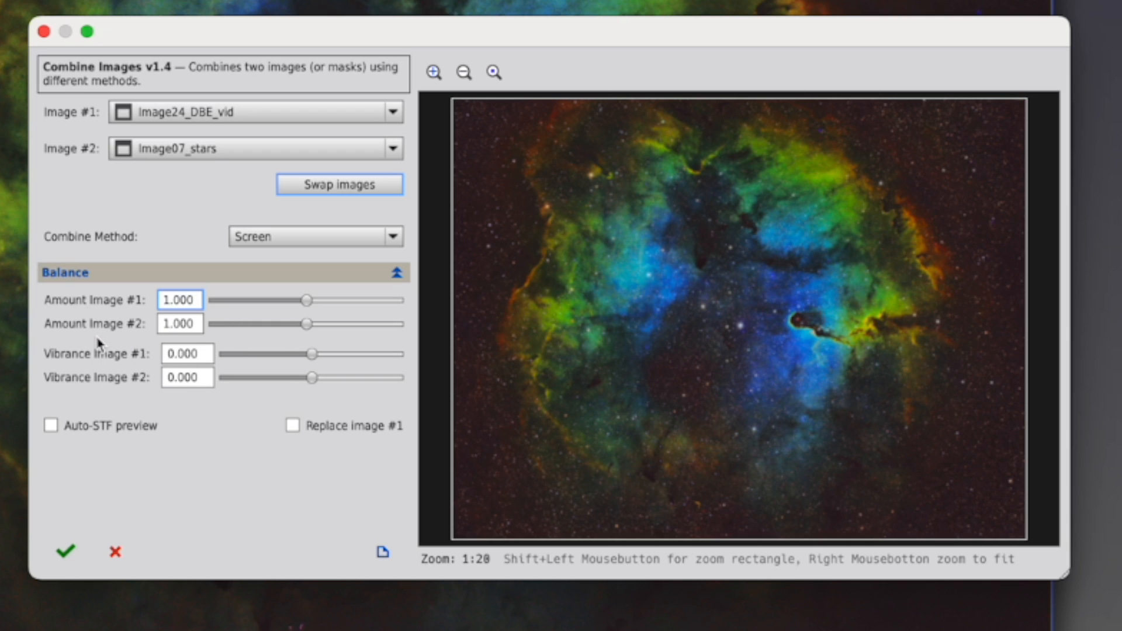
mouse_move(486, 277)
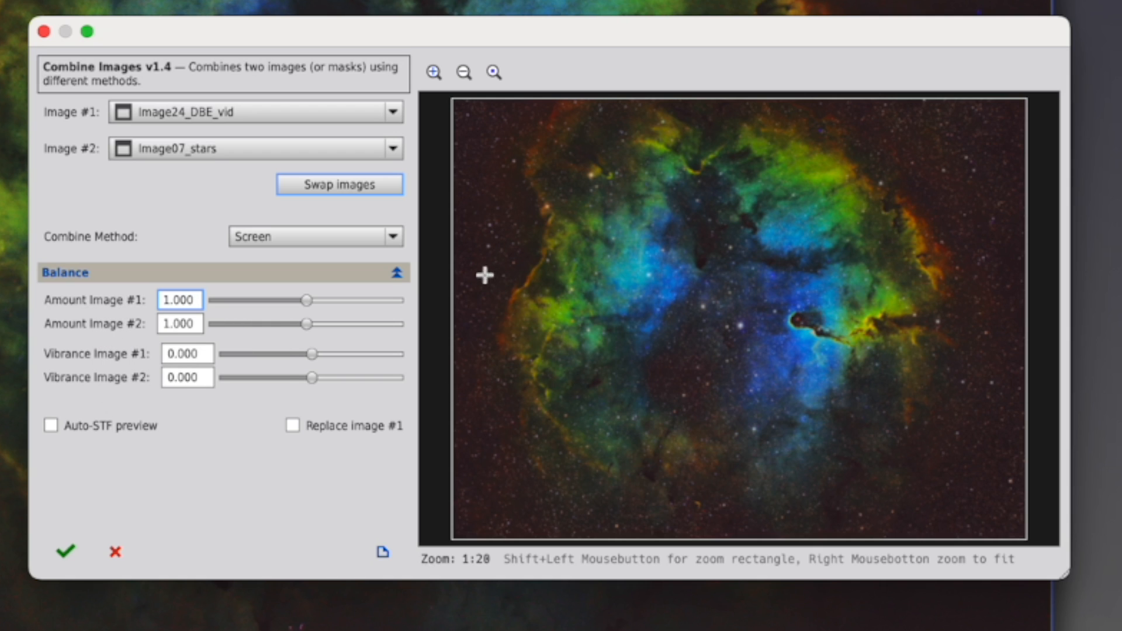
mouse_move(811, 440)
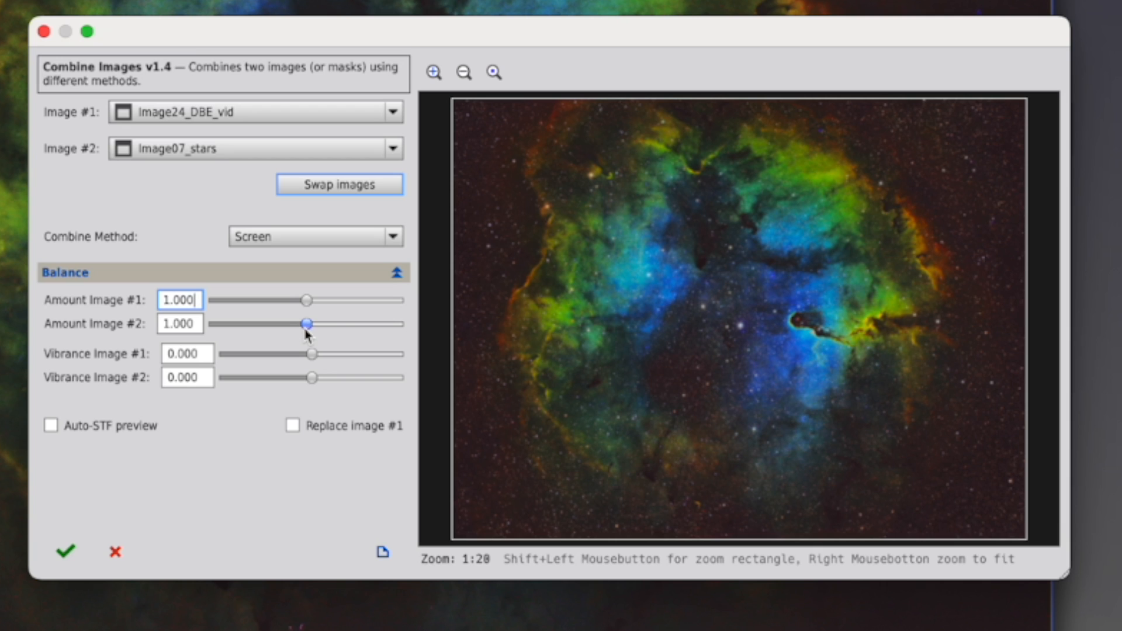
- Lower Image #2's amount to 0.888 and run CombineImages to create the combined image
left_click_drag(309, 323, 294, 323)
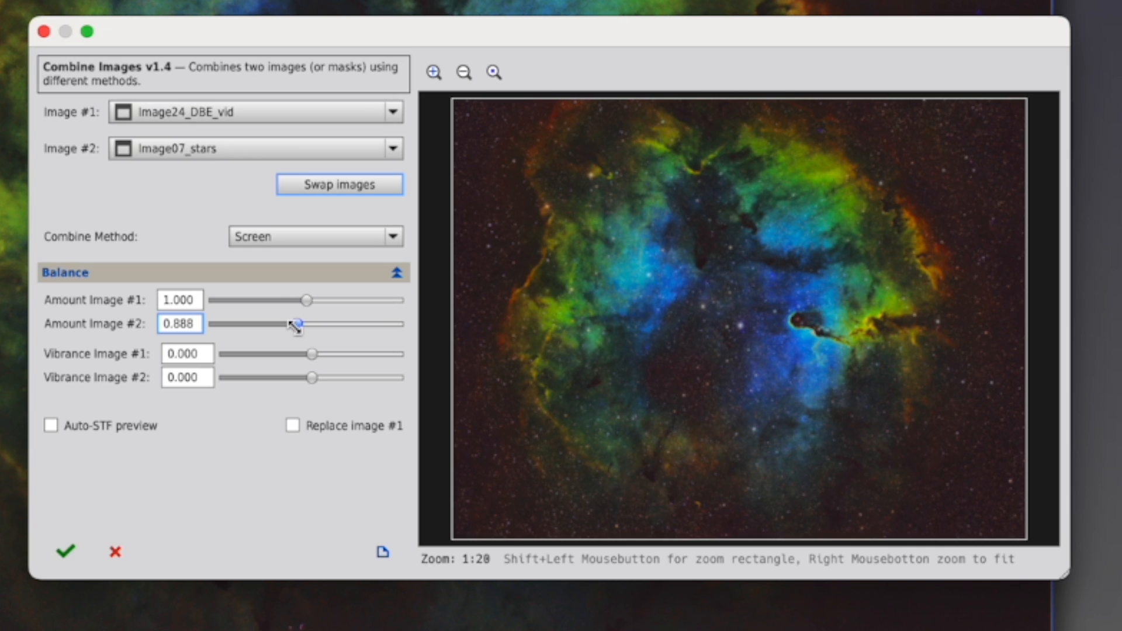
mouse_move(519, 331)
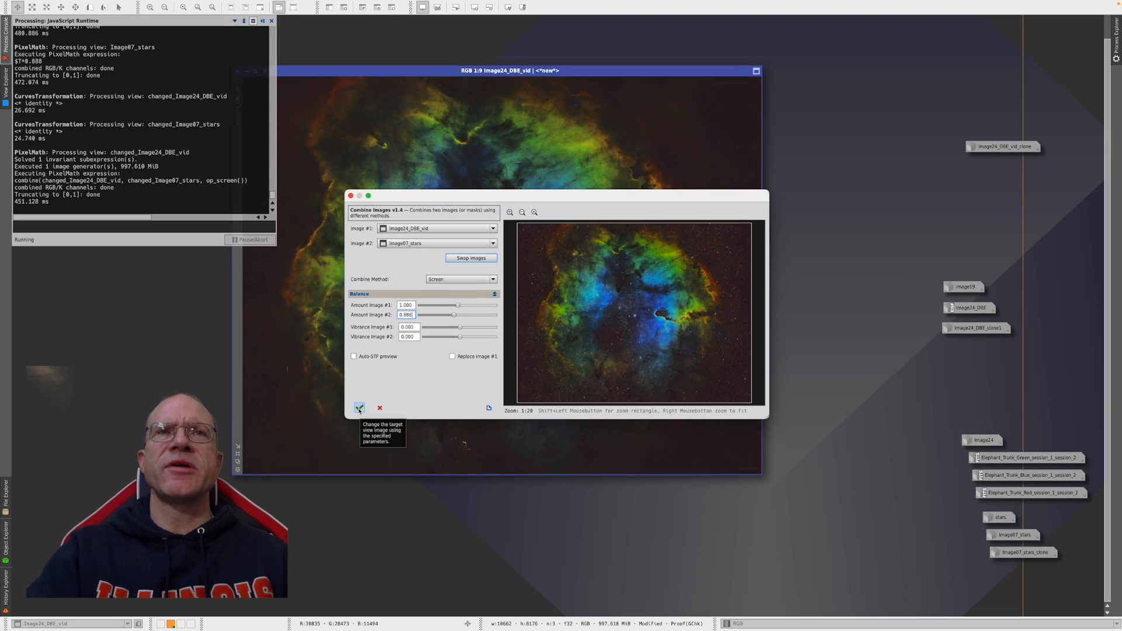
left_click(360, 408)
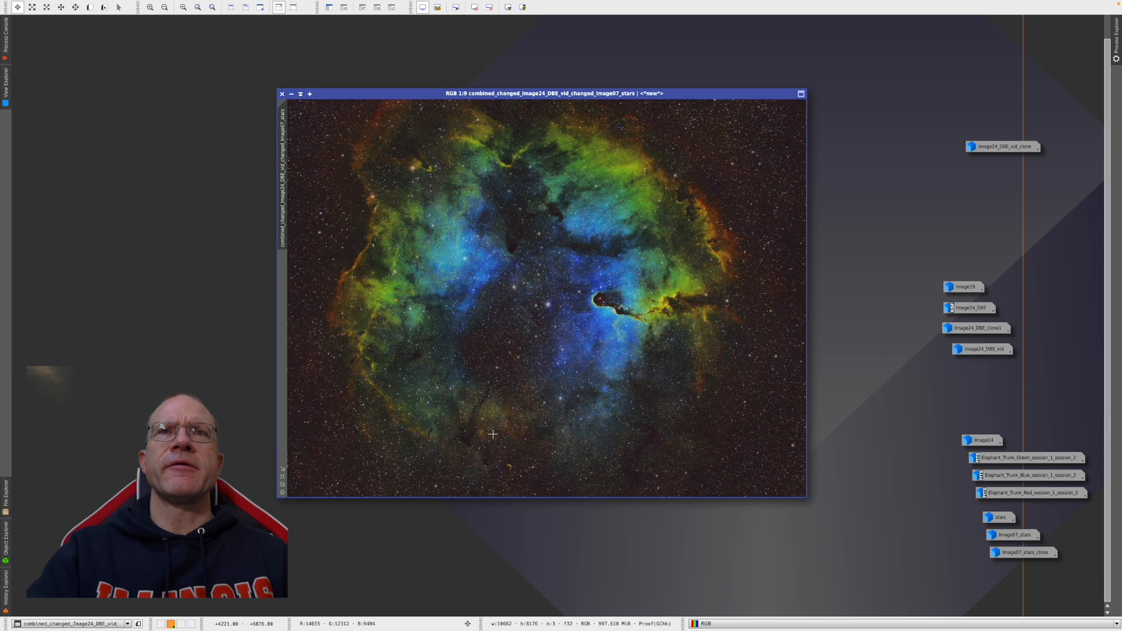